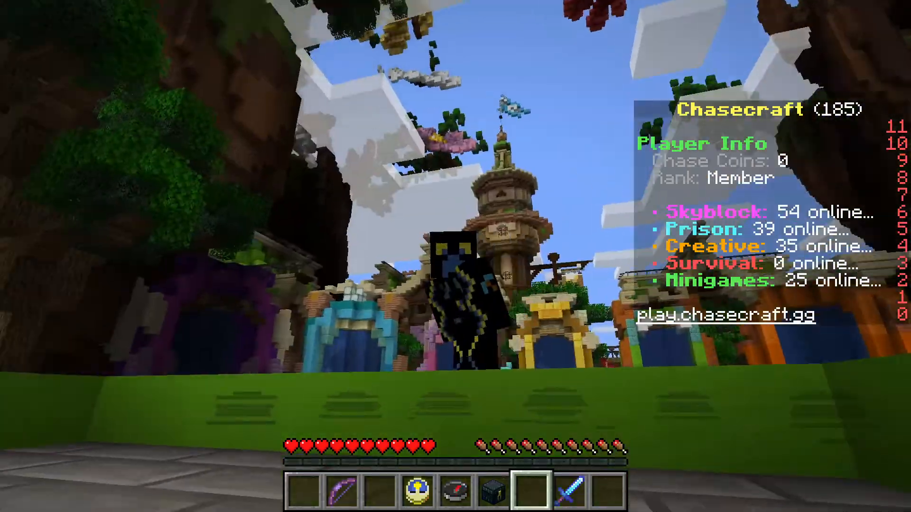
pyautogui.moveTo(456, 256)
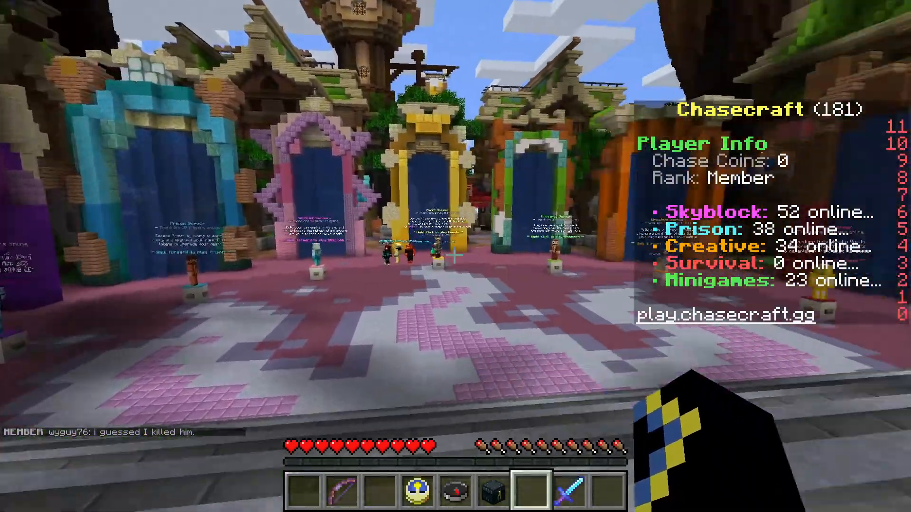
pyautogui.moveTo(456, 256)
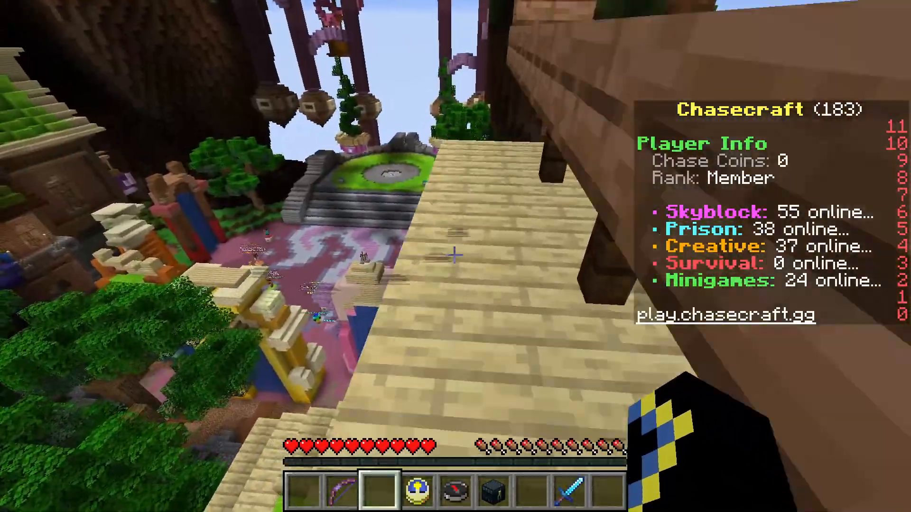
pyautogui.moveTo(456, 256)
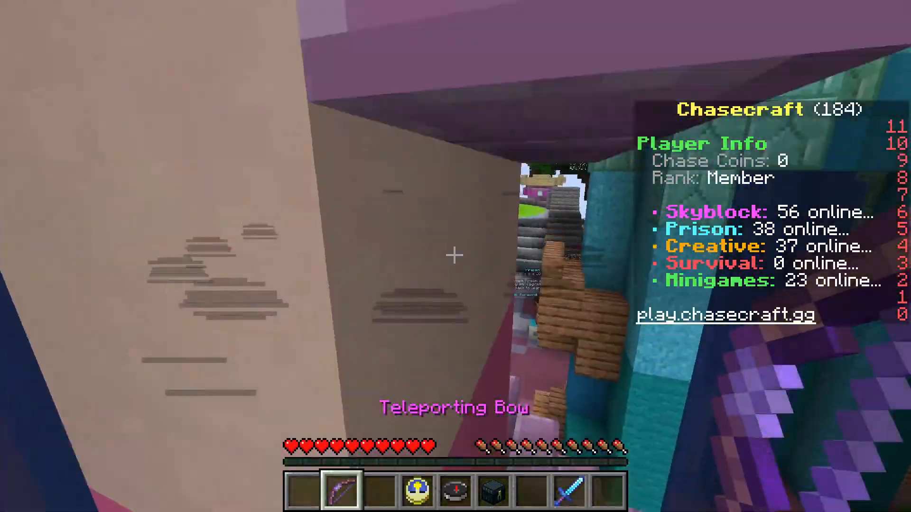
pyautogui.moveTo(455, 255)
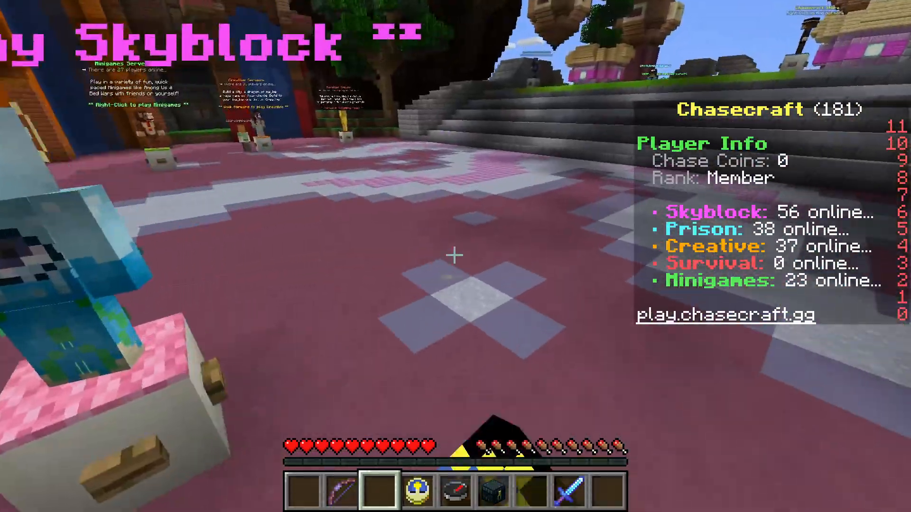
pyautogui.moveTo(455, 256)
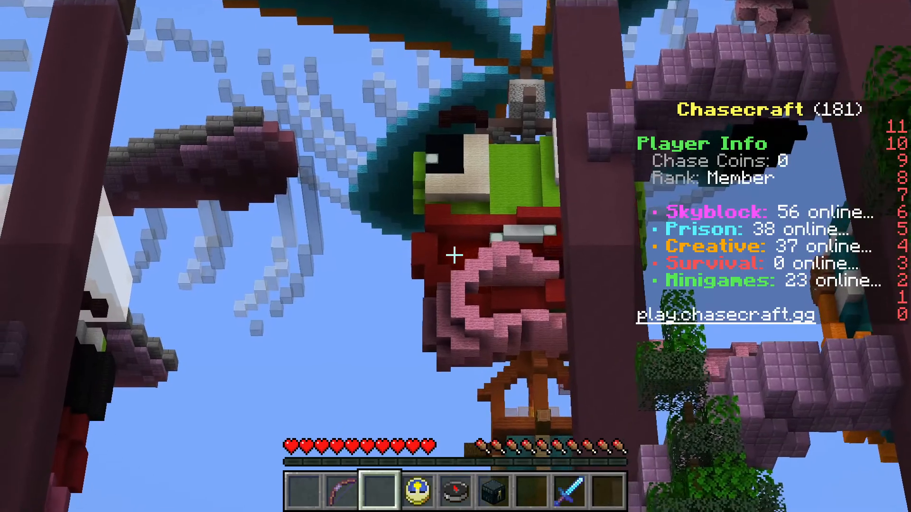
pyautogui.moveTo(456, 256)
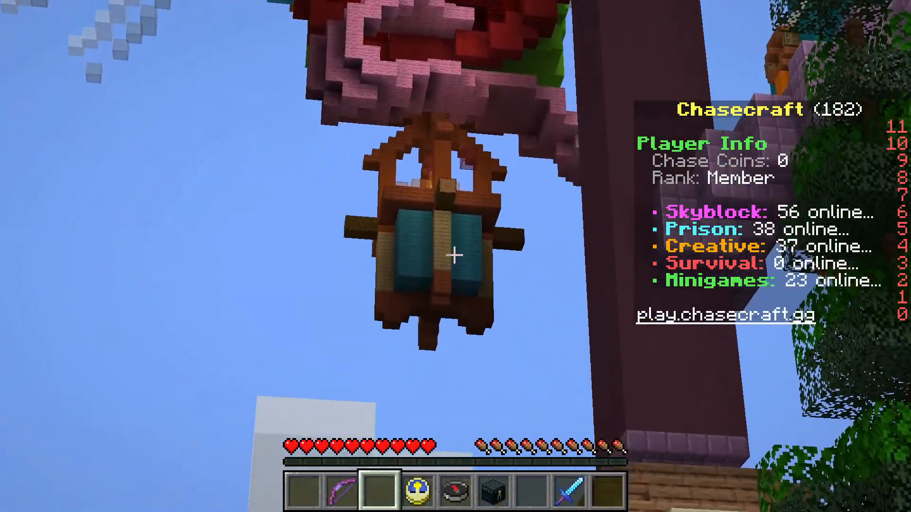
pyautogui.moveTo(455, 256)
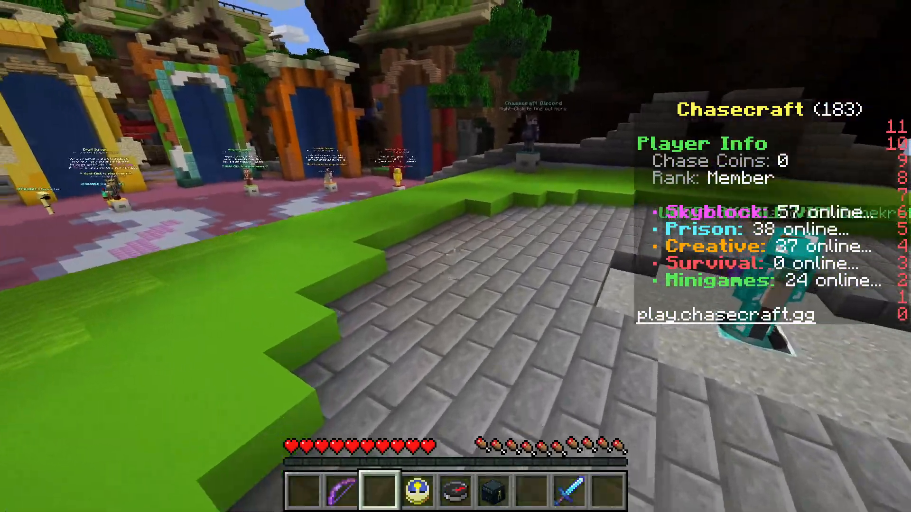
pyautogui.moveTo(455, 255)
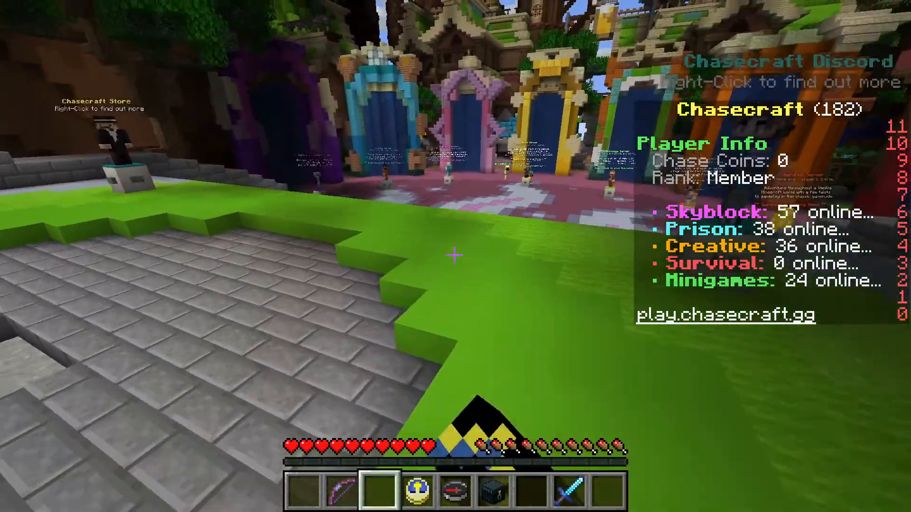
pyautogui.moveTo(455, 255)
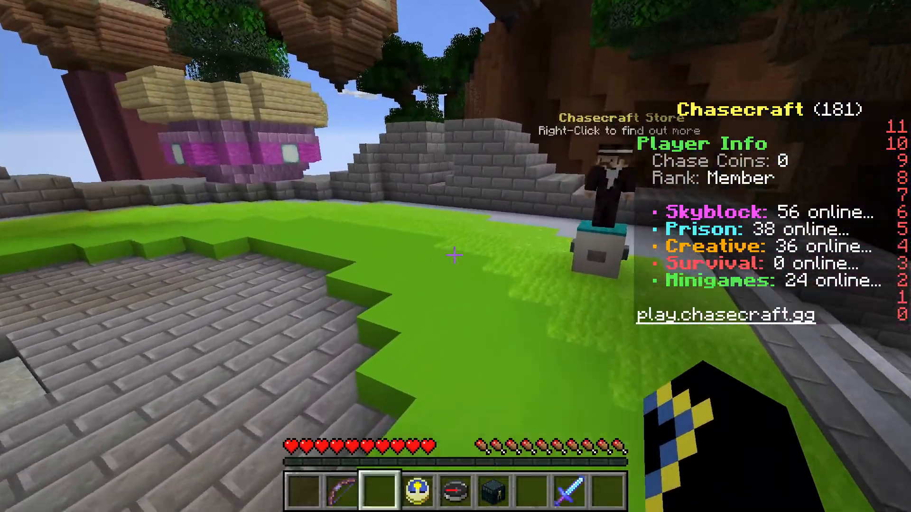
pyautogui.moveTo(456, 256)
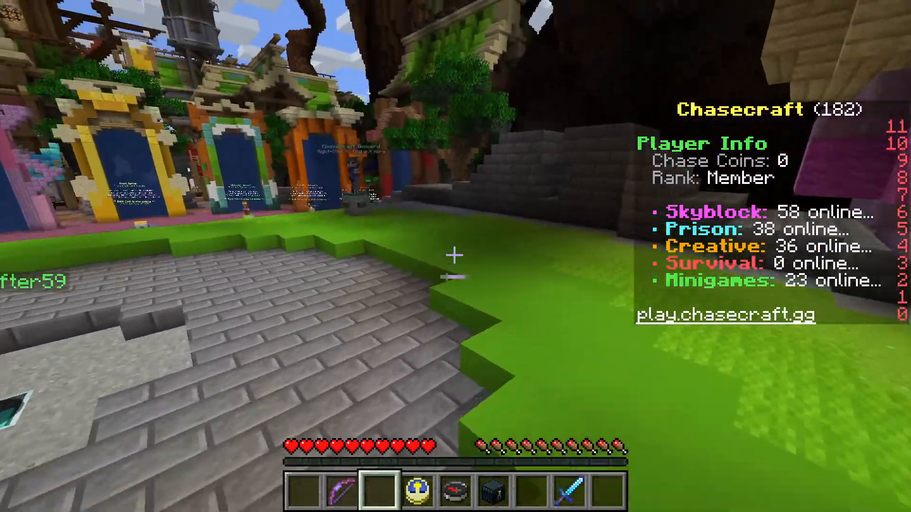
pyautogui.moveTo(456, 255)
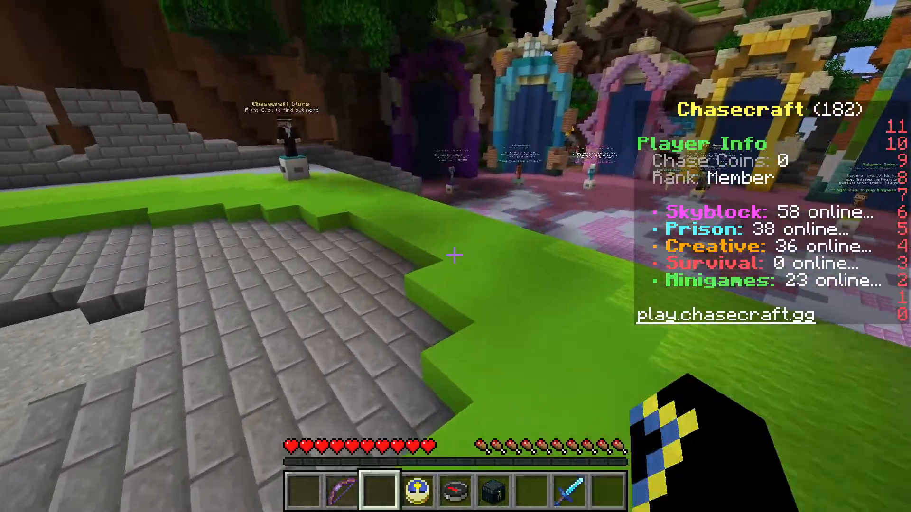
pyautogui.moveTo(456, 256)
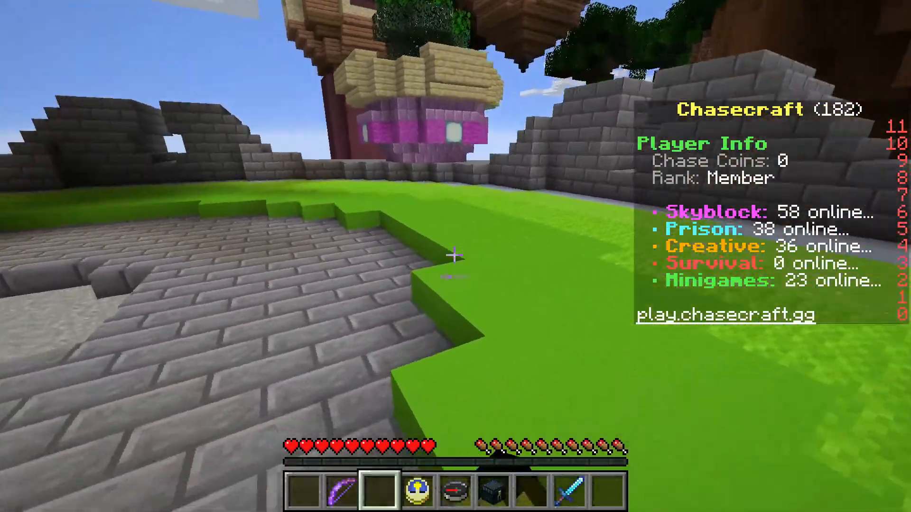
pyautogui.moveTo(456, 256)
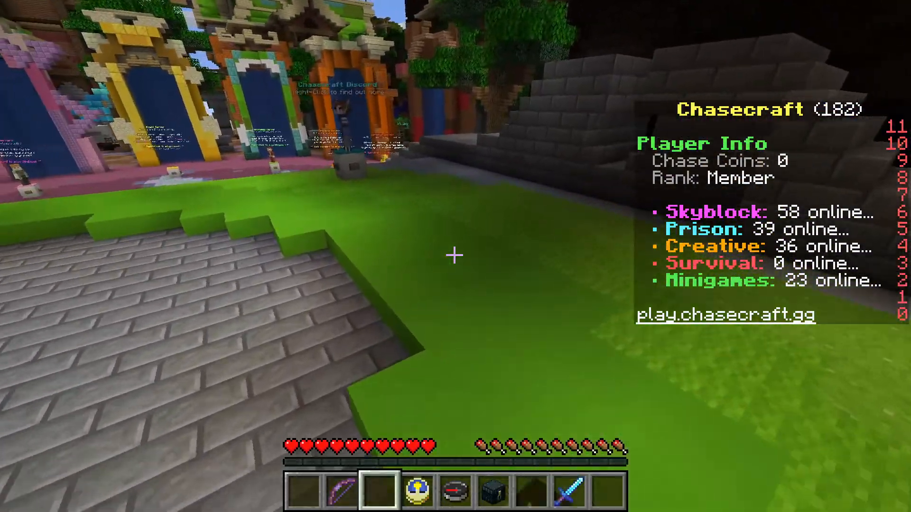
pyautogui.moveTo(453, 255)
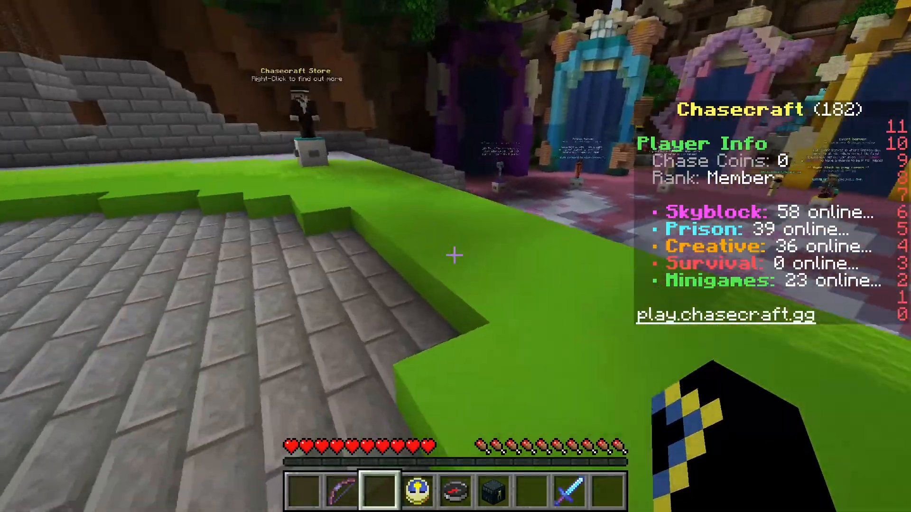
pyautogui.moveTo(456, 255)
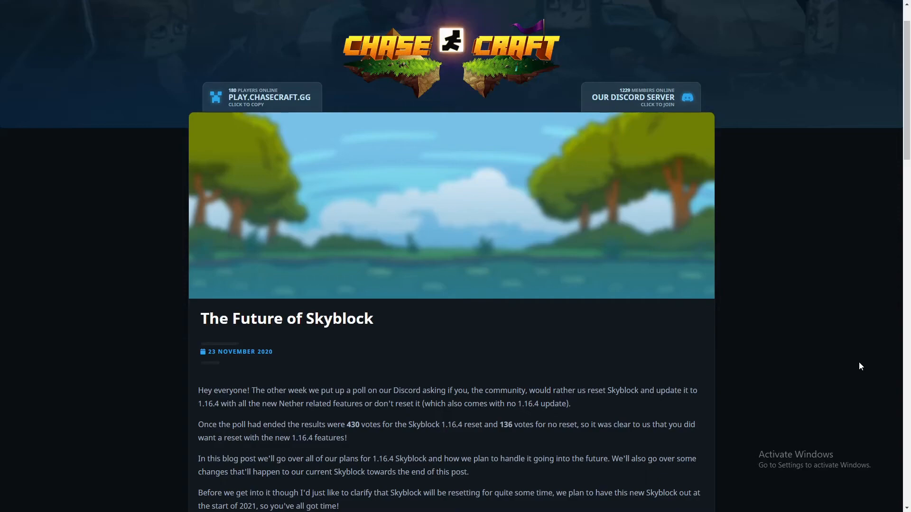
pyautogui.moveTo(750, 275)
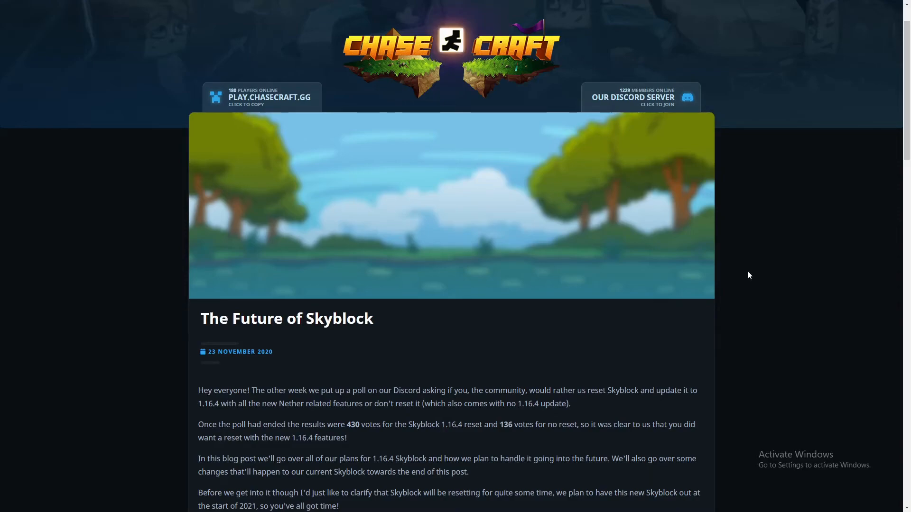
pyautogui.moveTo(441, 272)
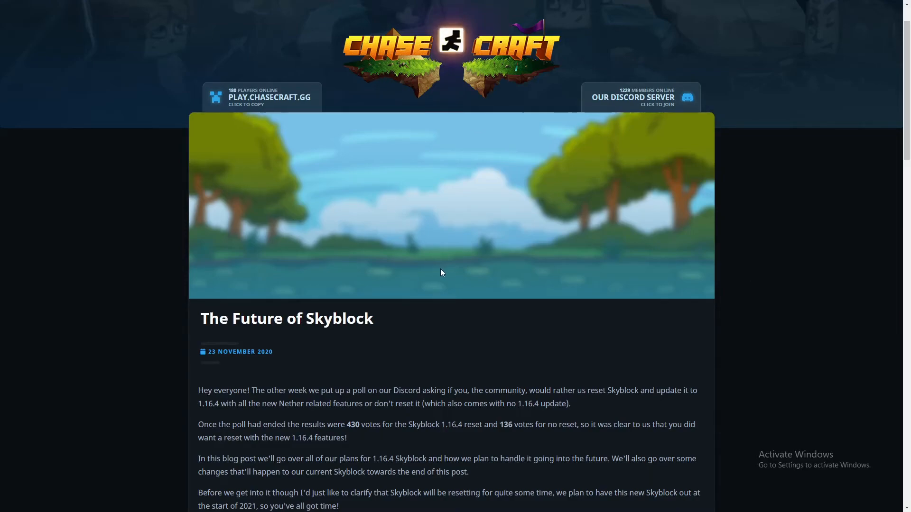
pyautogui.moveTo(235, 308)
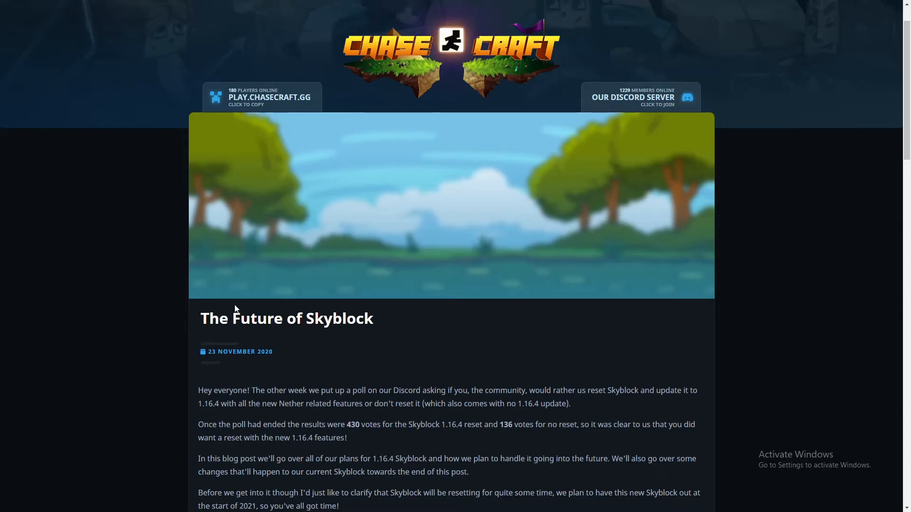
pyautogui.scroll(-3)
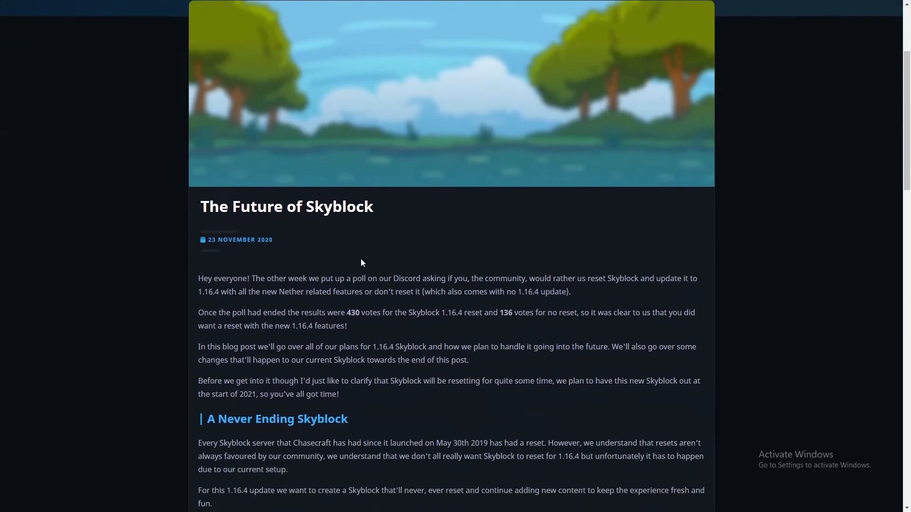
pyautogui.scroll(-3)
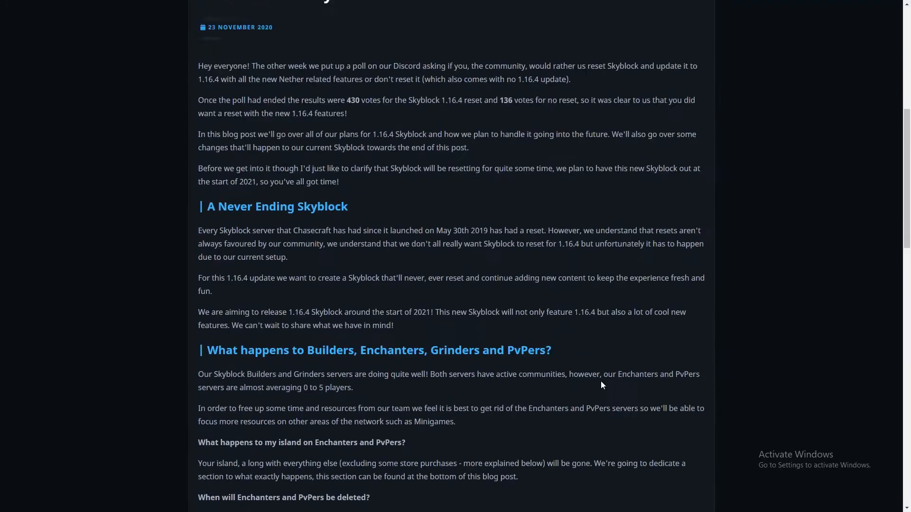
pyautogui.scroll(3)
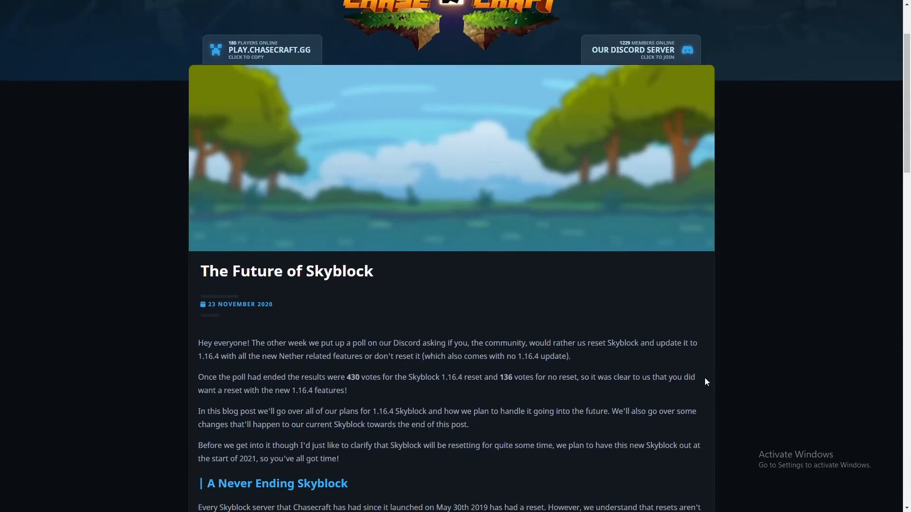
pyautogui.moveTo(711, 309)
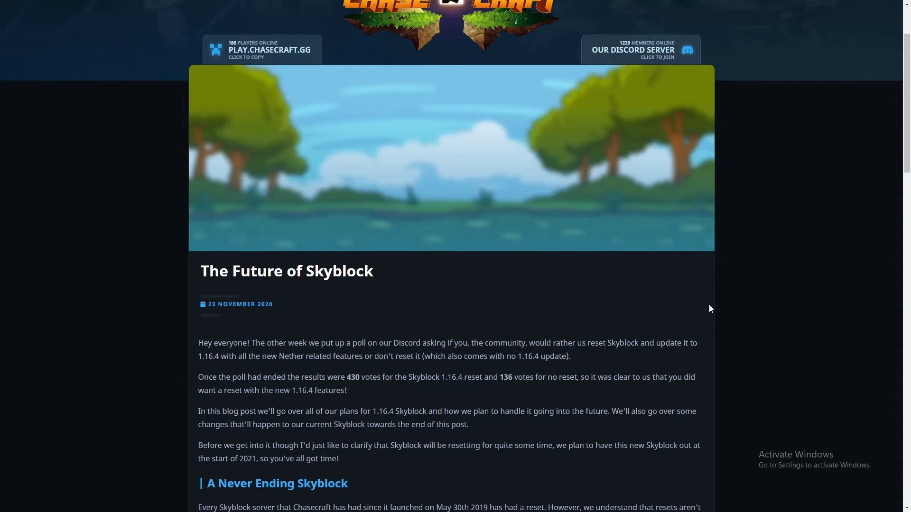
pyautogui.moveTo(354, 319)
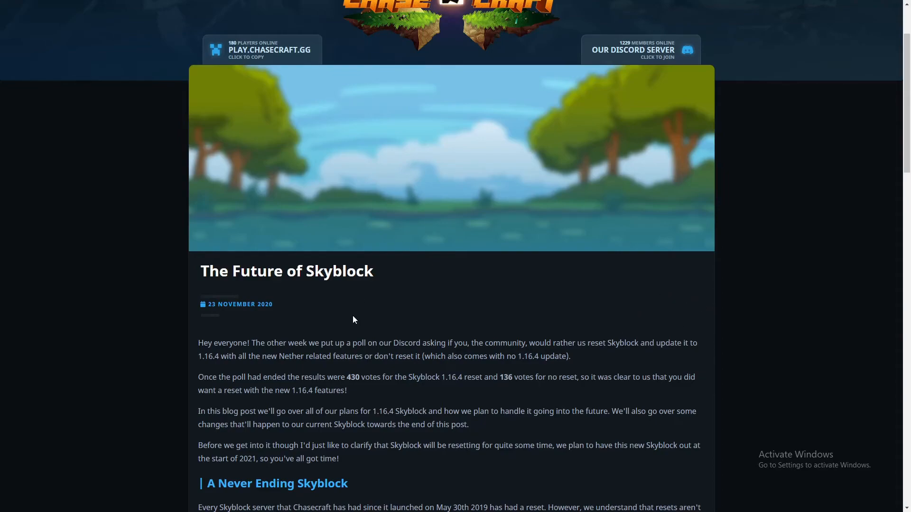
pyautogui.moveTo(605, 330)
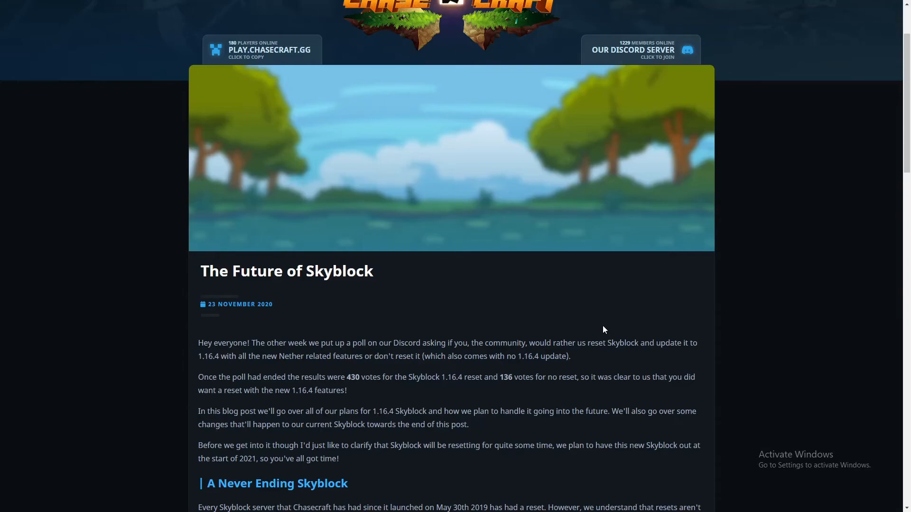
pyautogui.moveTo(516, 334)
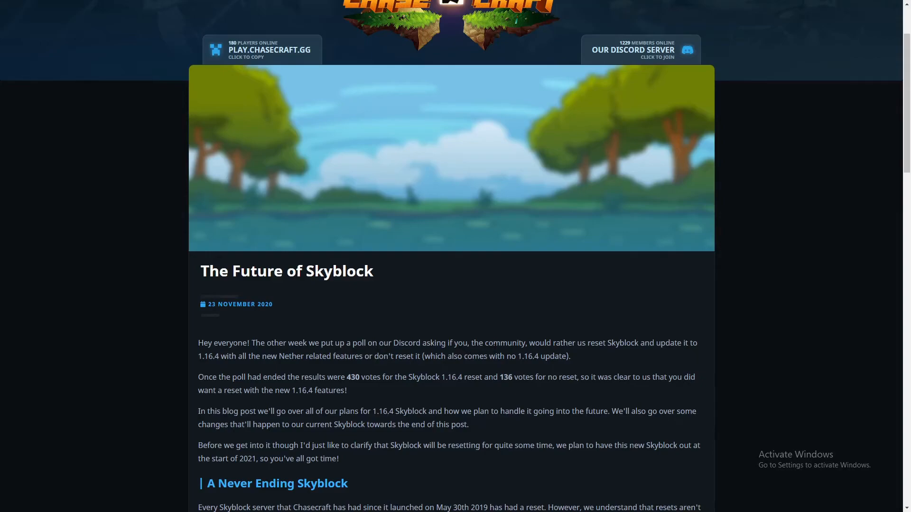
pyautogui.moveTo(742, 289)
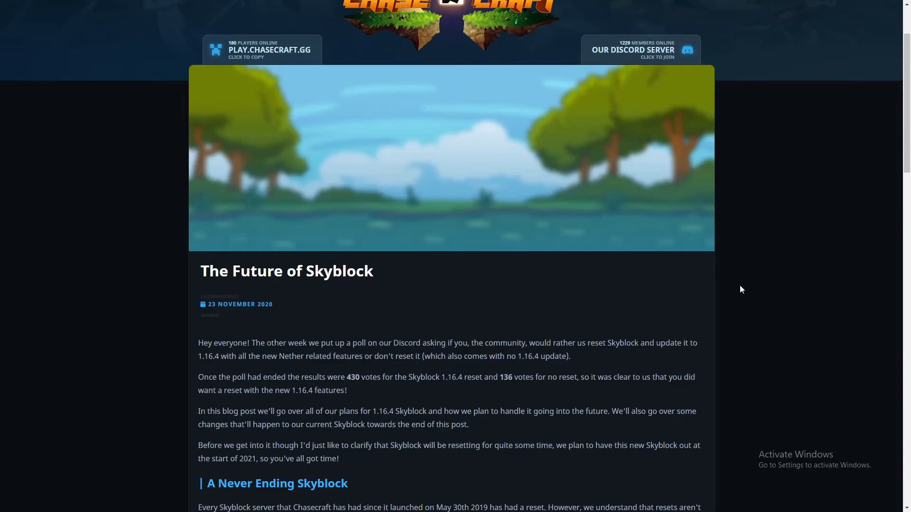
pyautogui.moveTo(757, 279)
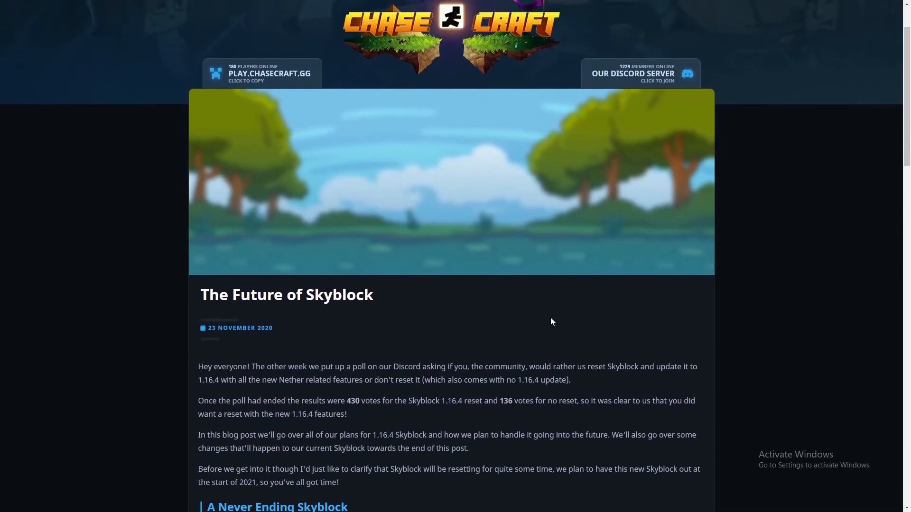
pyautogui.scroll(-3)
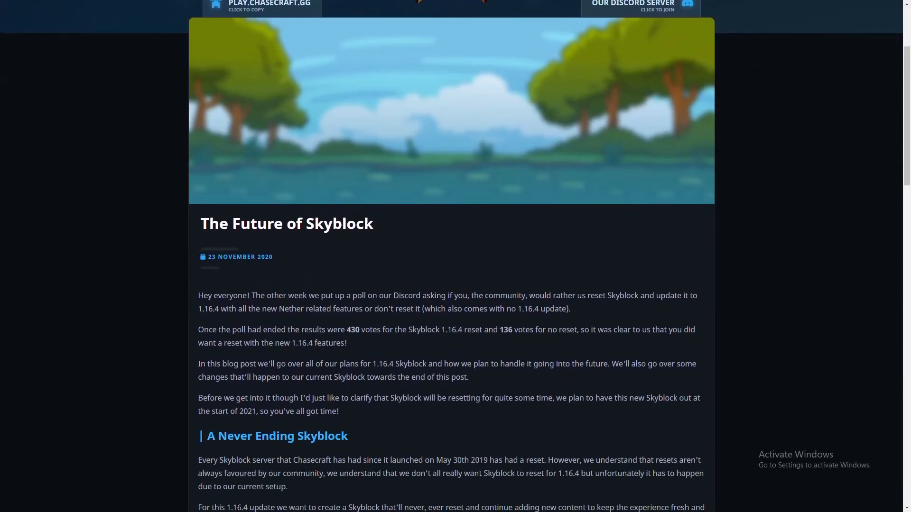
pyautogui.moveTo(439, 358)
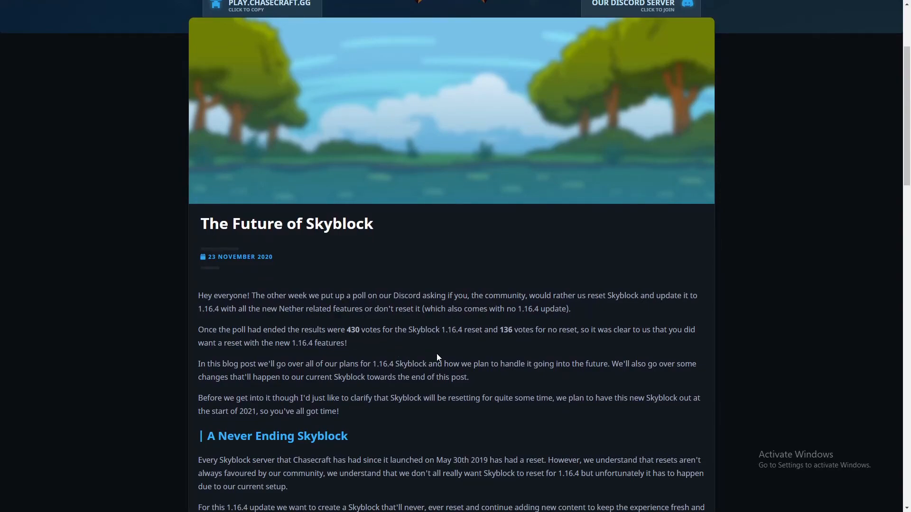
pyautogui.moveTo(522, 344)
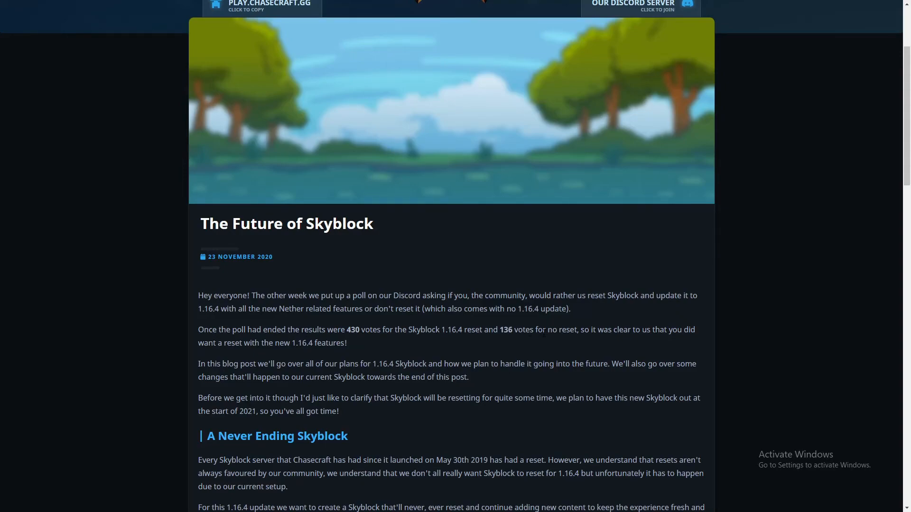
pyautogui.moveTo(644, 340)
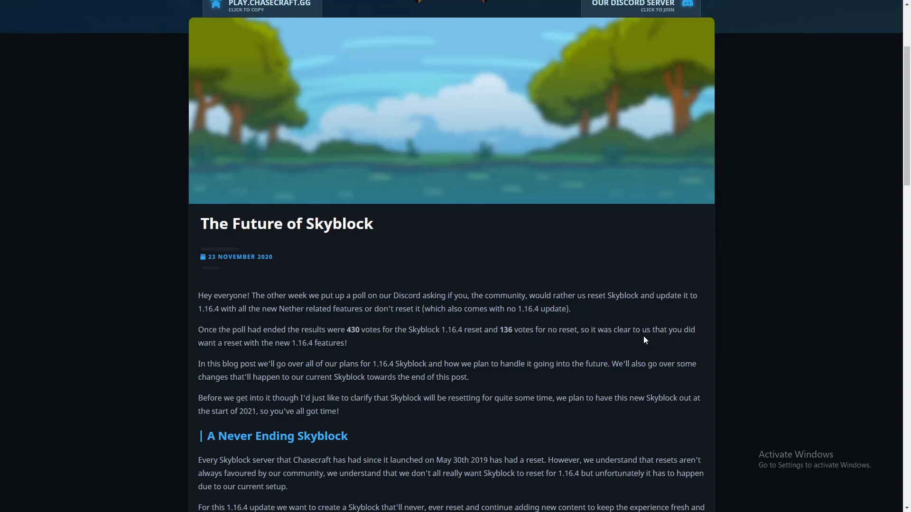
pyautogui.moveTo(506, 340)
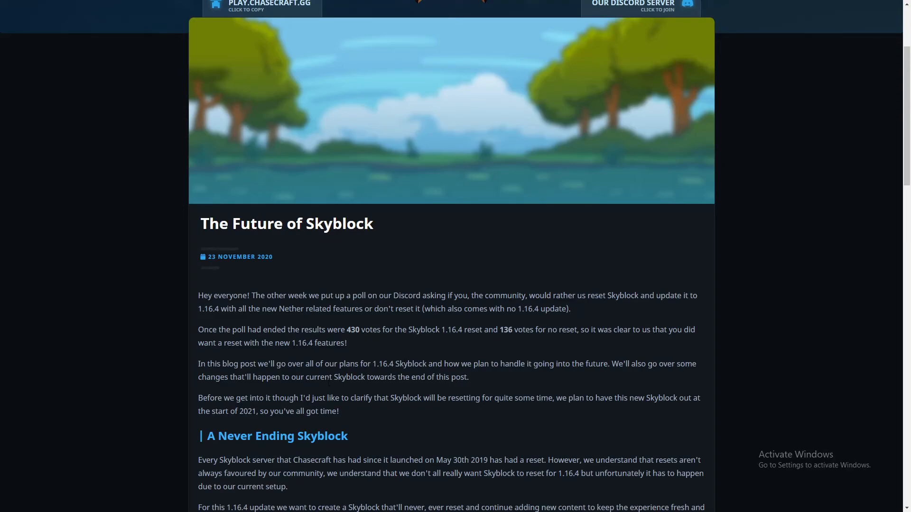
pyautogui.moveTo(285, 374)
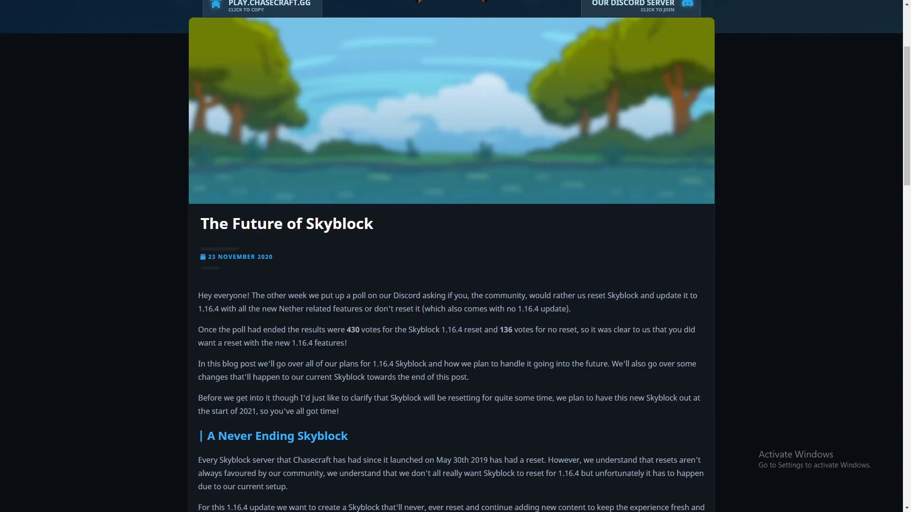
pyautogui.moveTo(407, 417)
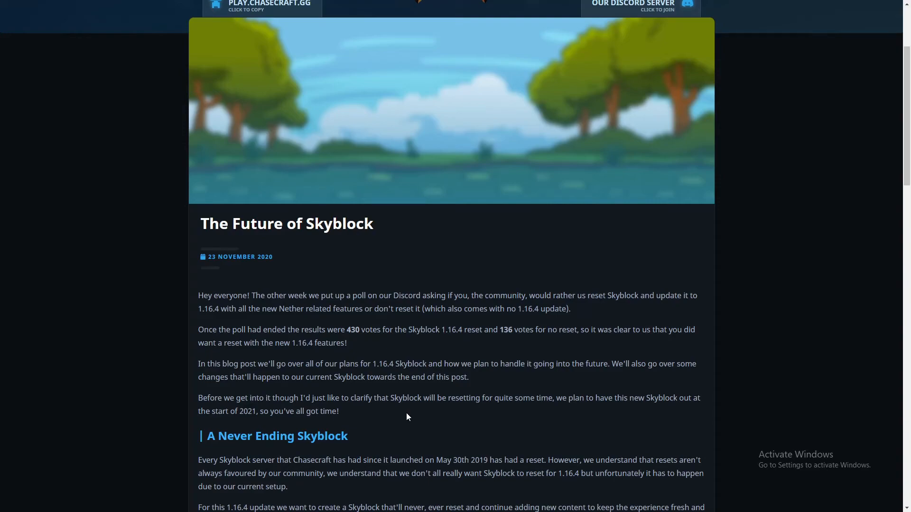
pyautogui.moveTo(567, 413)
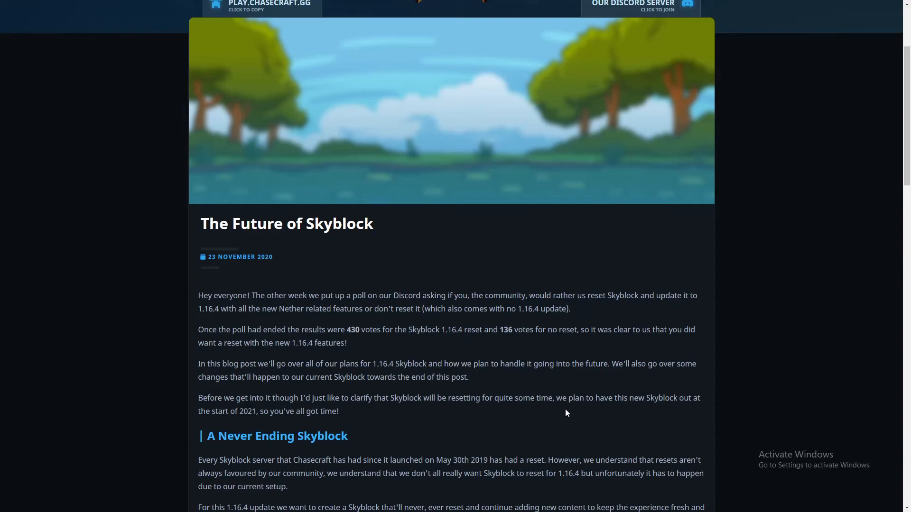
pyautogui.moveTo(266, 420)
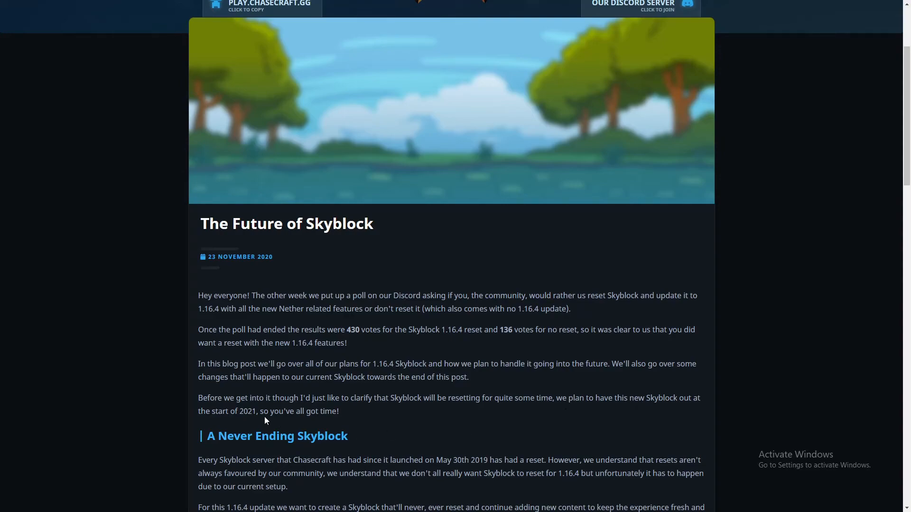
pyautogui.moveTo(182, 429)
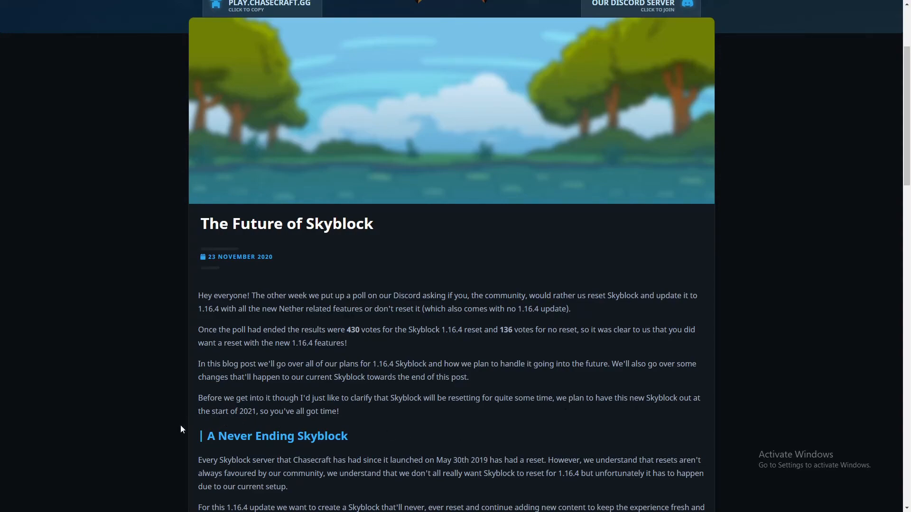
pyautogui.moveTo(364, 428)
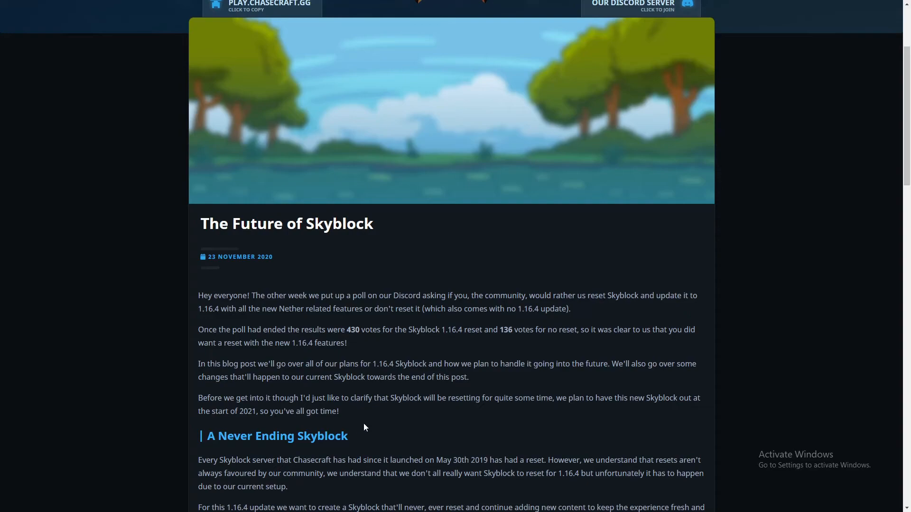
pyautogui.moveTo(425, 412)
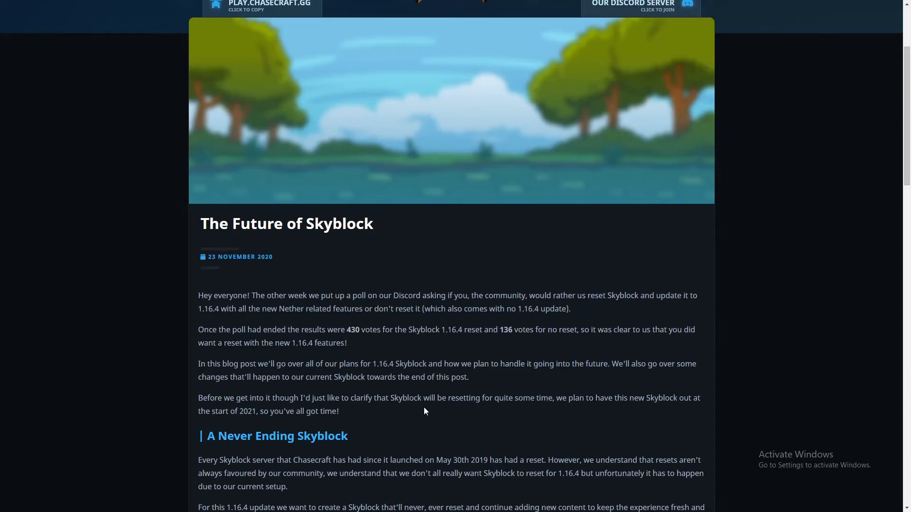
pyautogui.moveTo(485, 394)
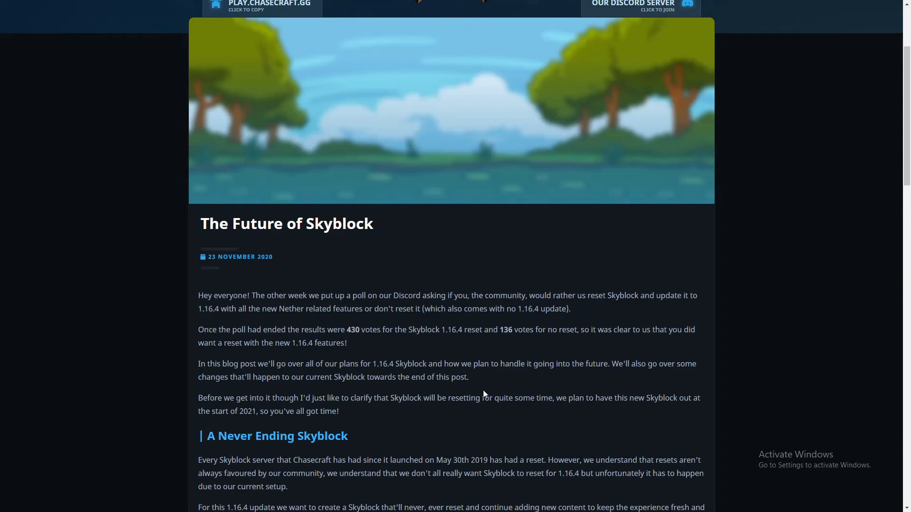
pyautogui.moveTo(405, 419)
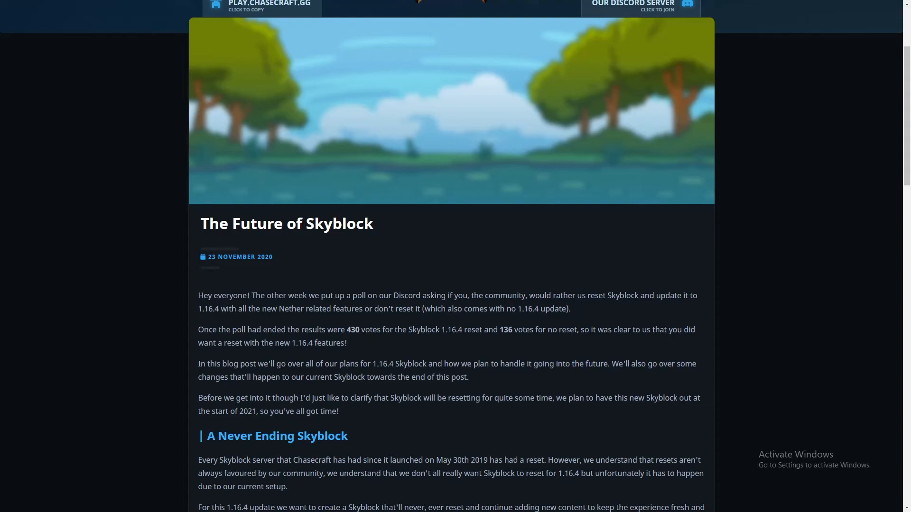
pyautogui.moveTo(341, 426)
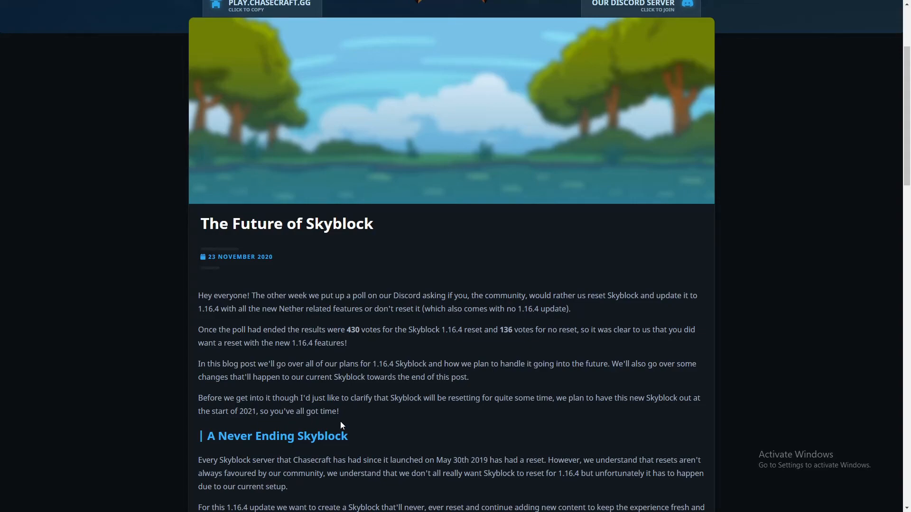
pyautogui.moveTo(361, 435)
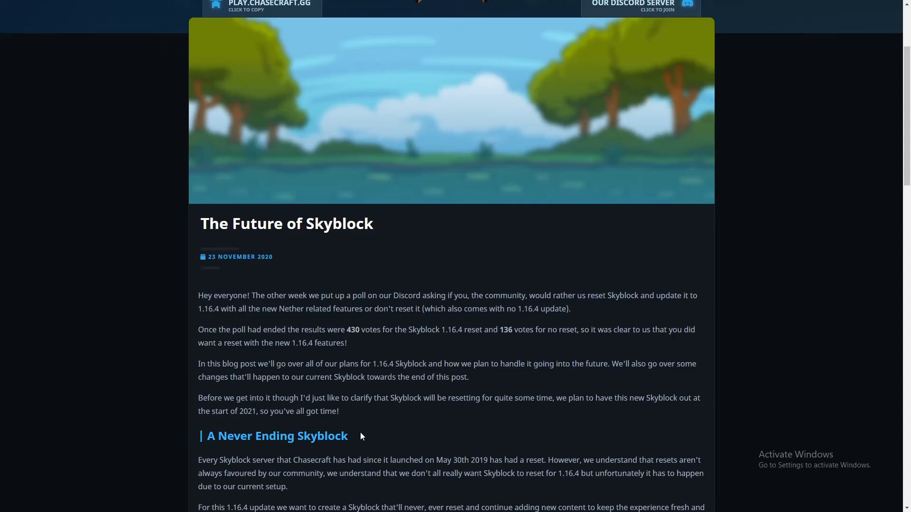
pyautogui.moveTo(400, 435)
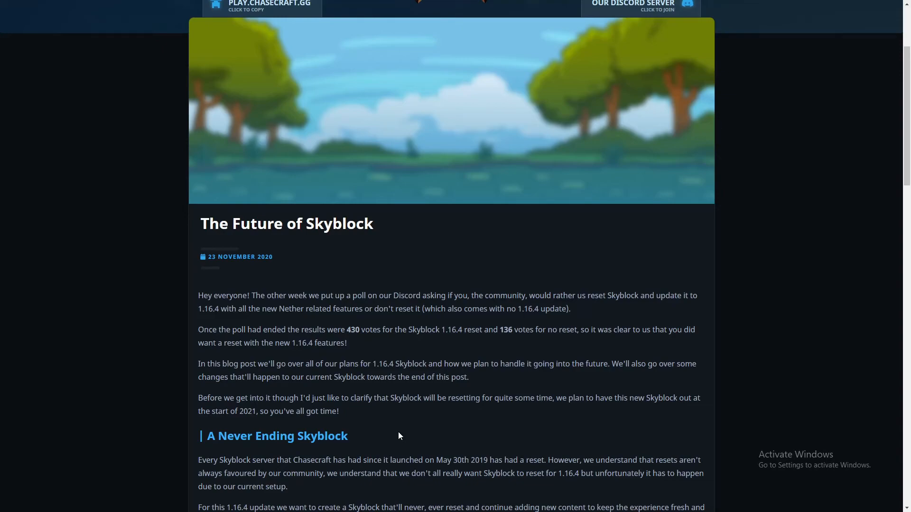
# Scroll the blog post to the A Never Ending Skyblock and Builders/Enchanters/Grinders/PvPers sections
pyautogui.scroll(-3)
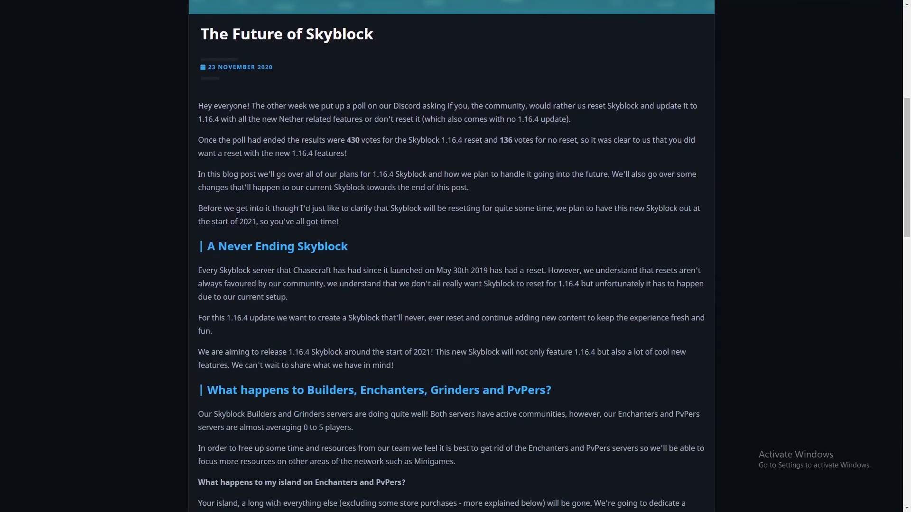
pyautogui.scroll(-3)
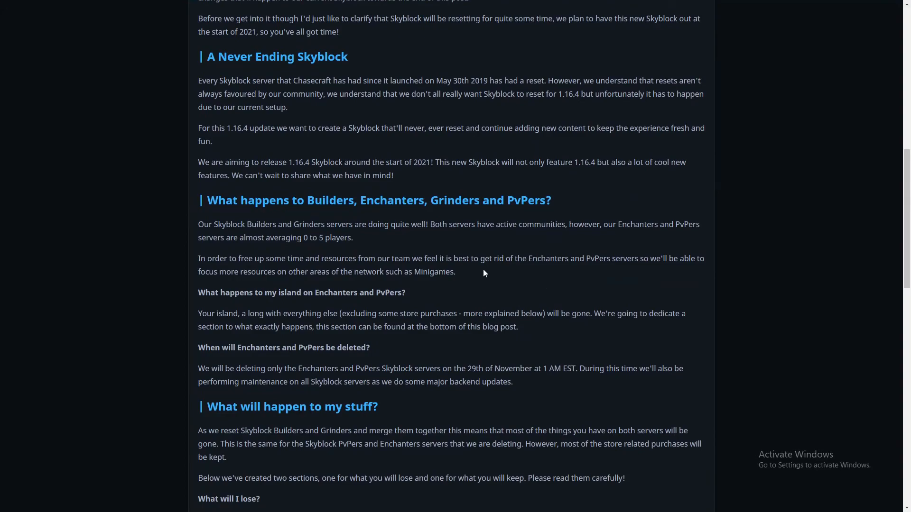
pyautogui.scroll(3)
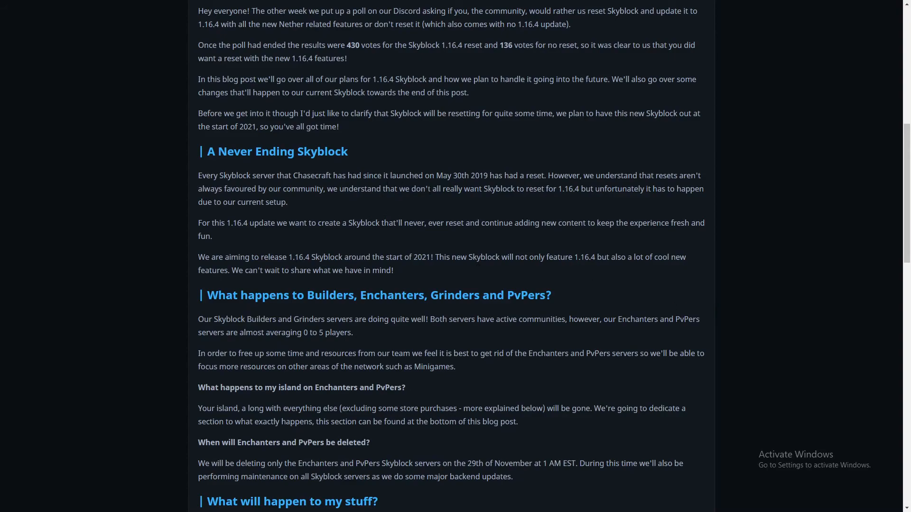
pyautogui.moveTo(489, 186)
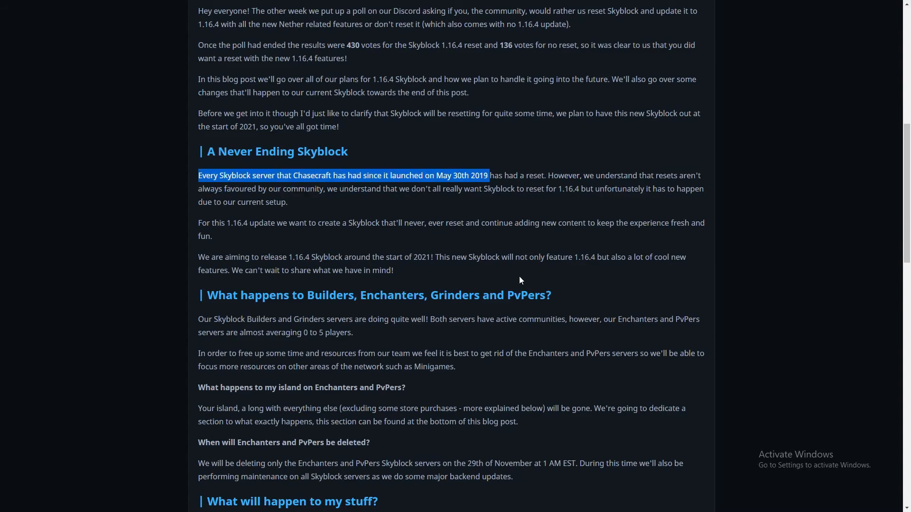
pyautogui.click(754, 277)
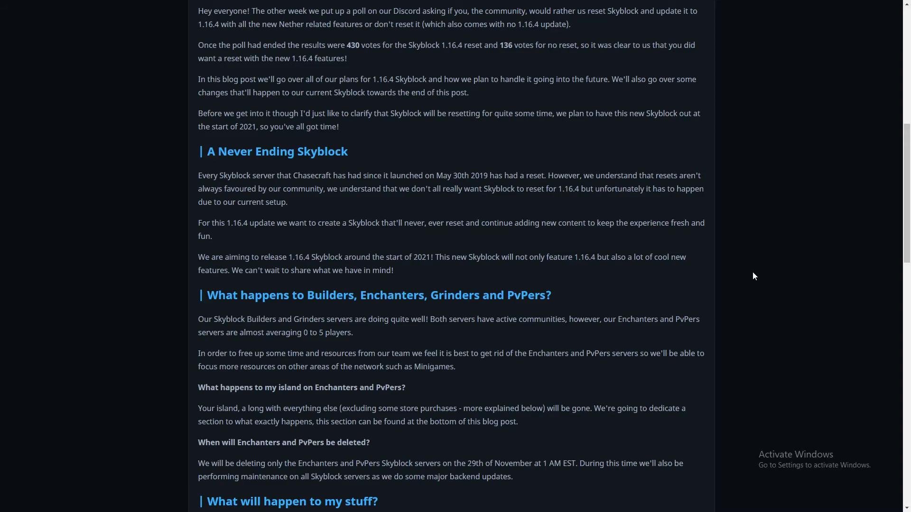
pyautogui.moveTo(745, 198)
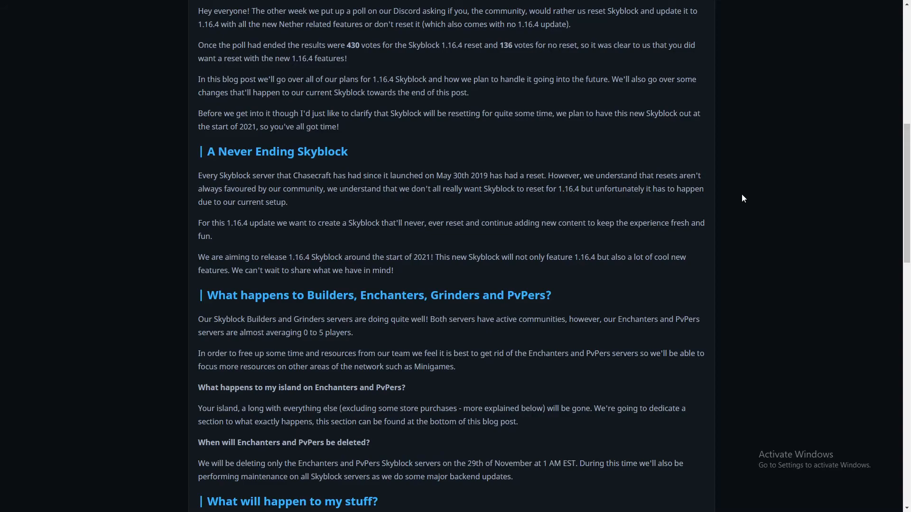
pyautogui.moveTo(540, 169)
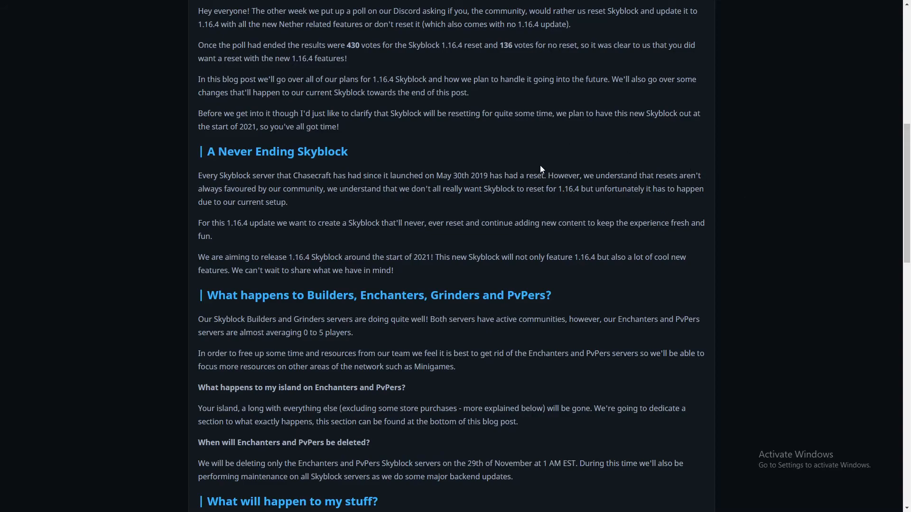
pyautogui.moveTo(750, 283)
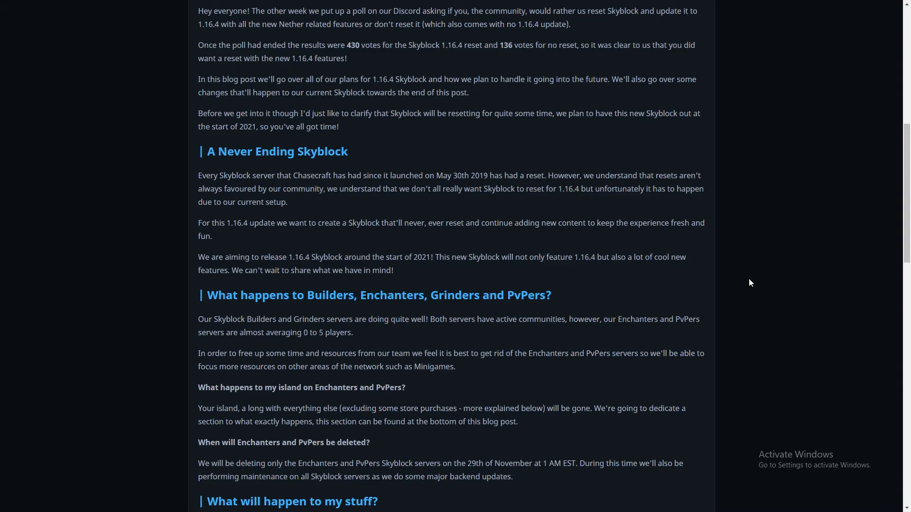
pyautogui.moveTo(348, 198)
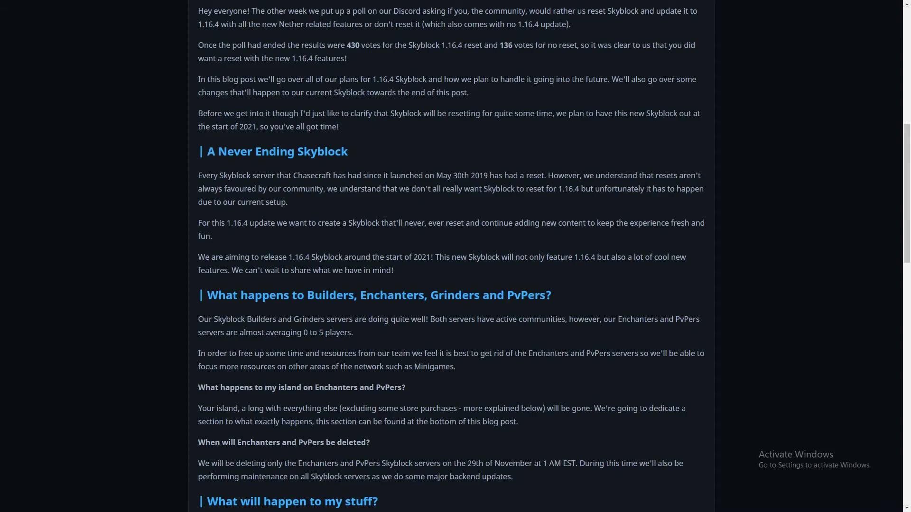
pyautogui.moveTo(665, 198)
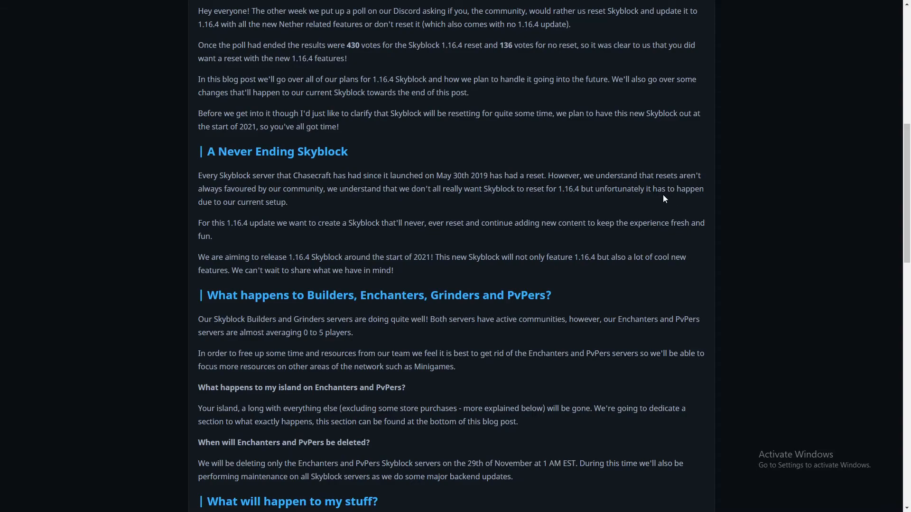
pyautogui.moveTo(485, 213)
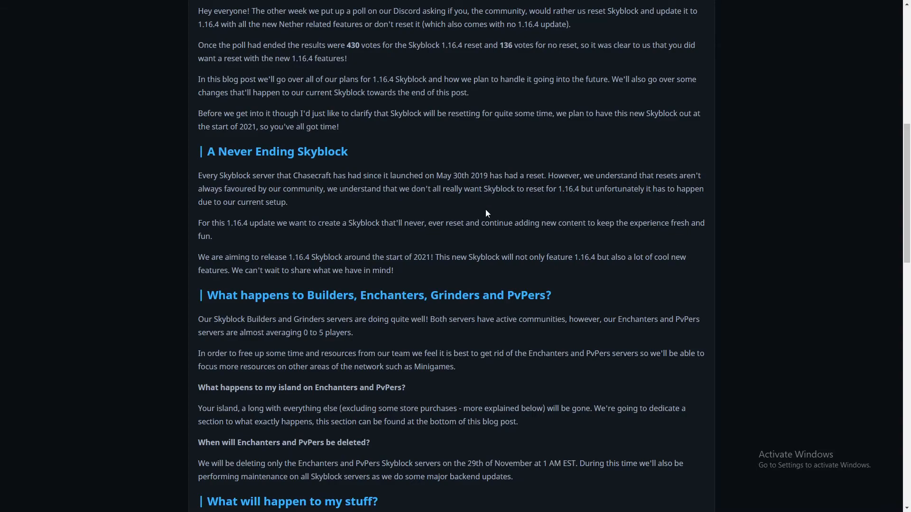
pyautogui.moveTo(323, 197)
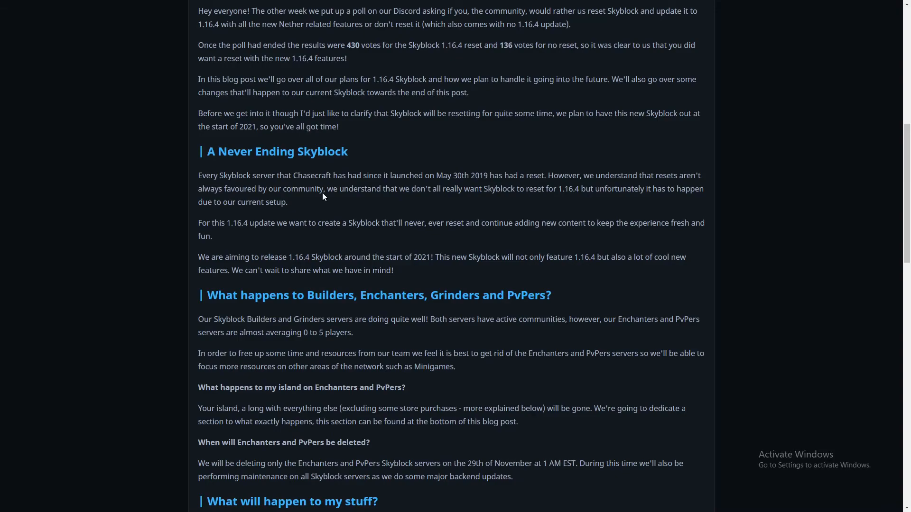
pyautogui.moveTo(351, 192)
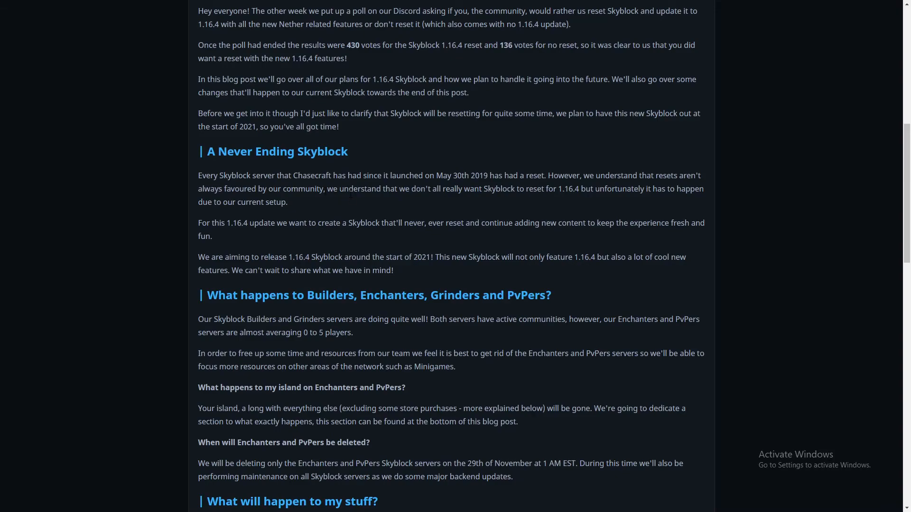
pyautogui.moveTo(408, 201)
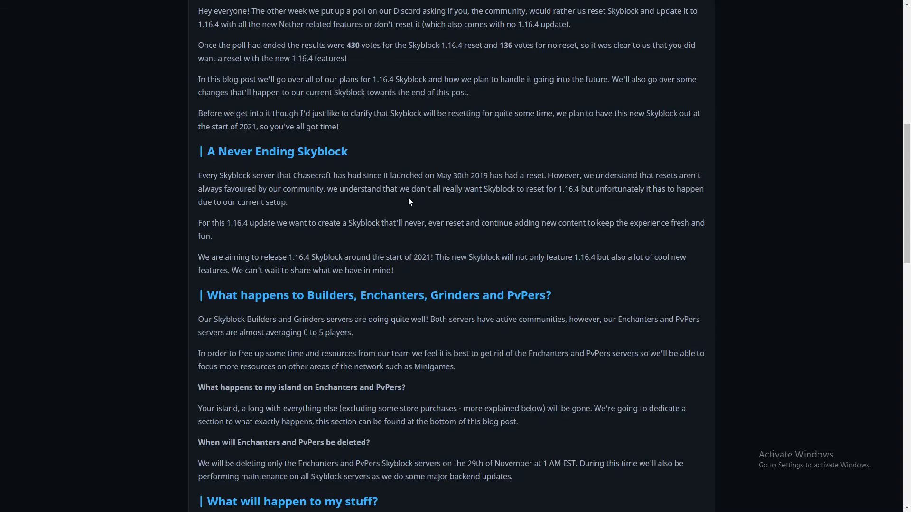
pyautogui.moveTo(513, 198)
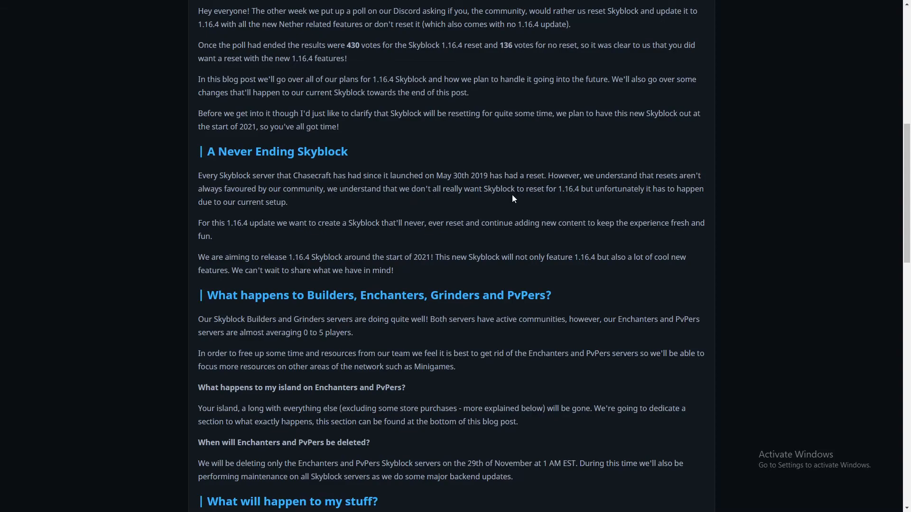
pyautogui.moveTo(579, 199)
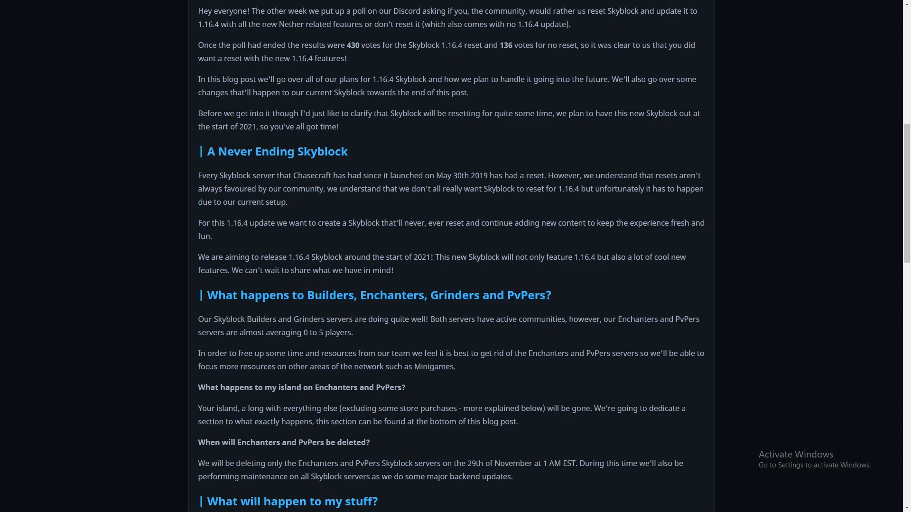
pyautogui.moveTo(365, 205)
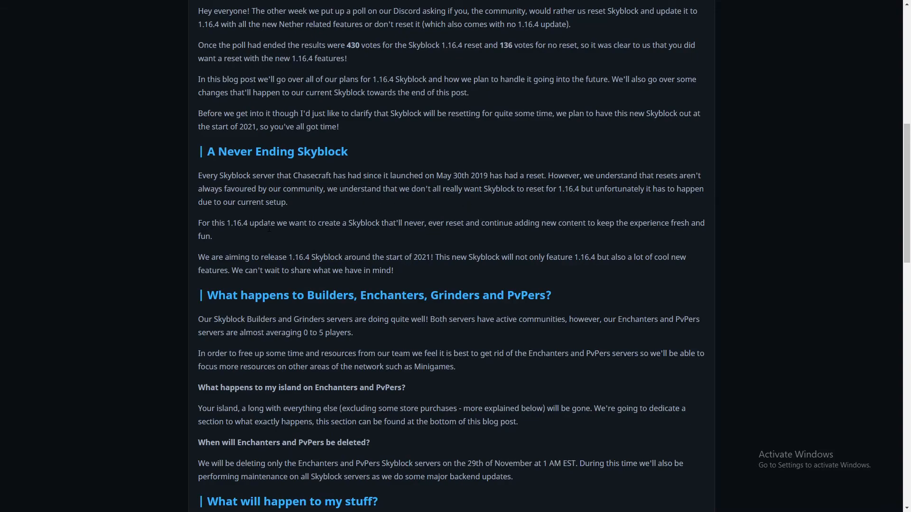
pyautogui.moveTo(411, 233)
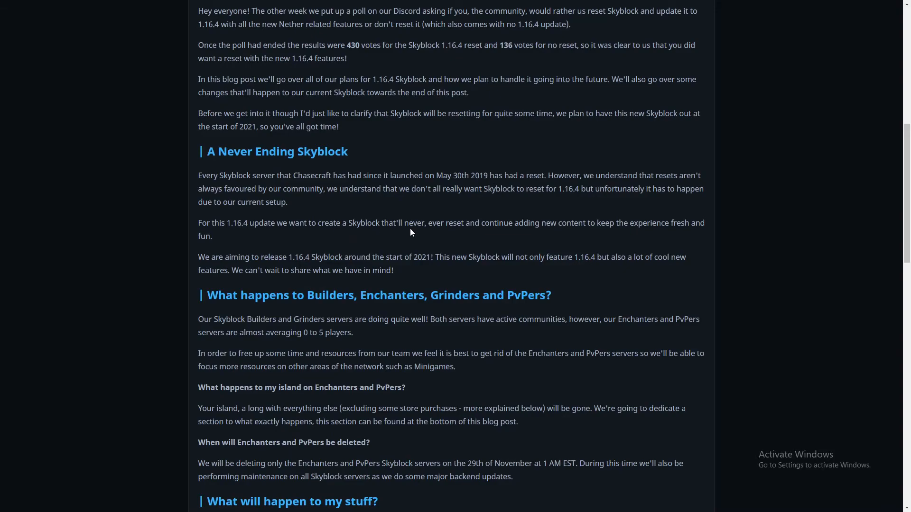
pyautogui.moveTo(498, 249)
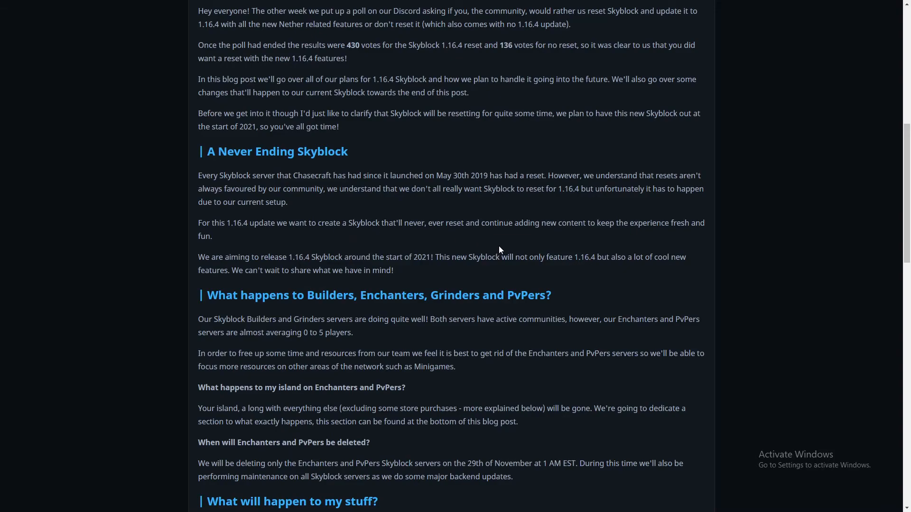
pyautogui.moveTo(585, 233)
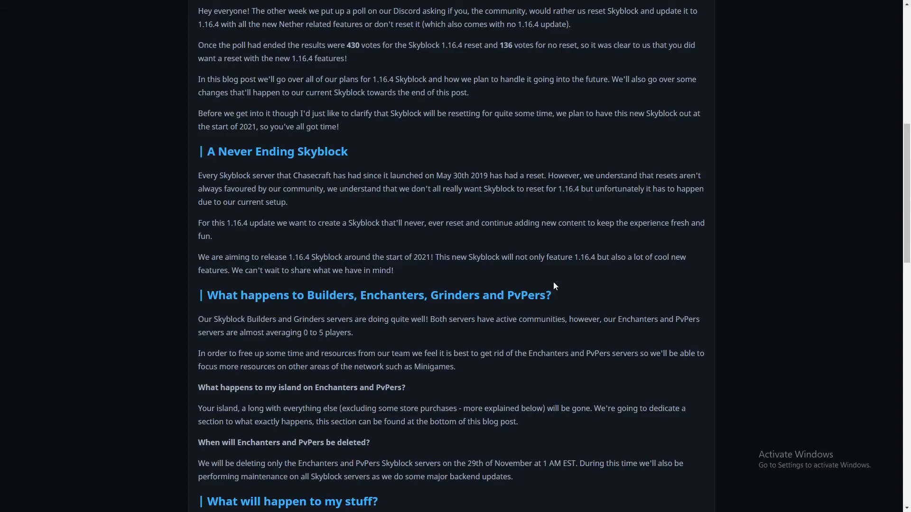
pyautogui.moveTo(572, 301)
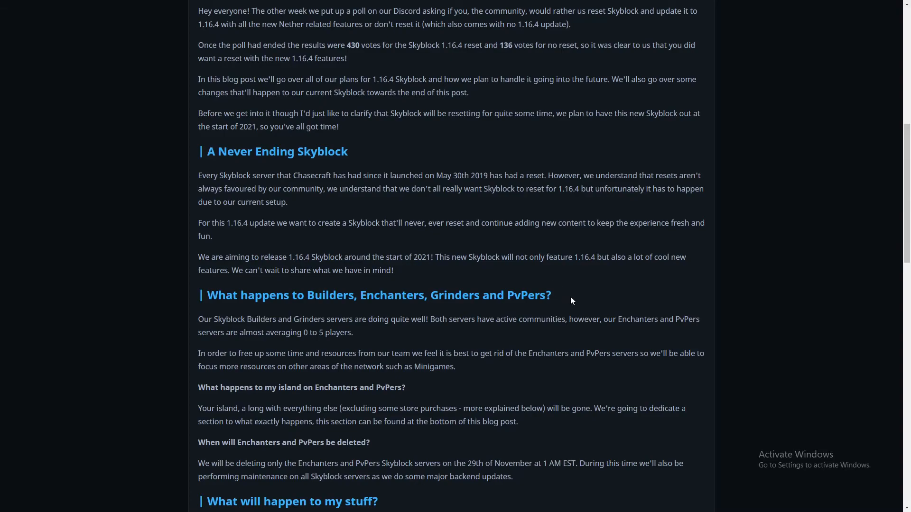
pyautogui.moveTo(291, 286)
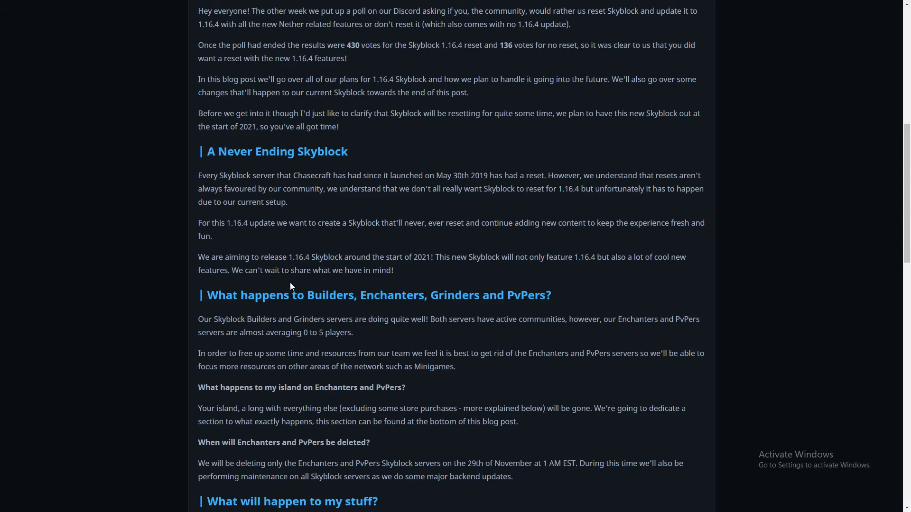
pyautogui.moveTo(296, 281)
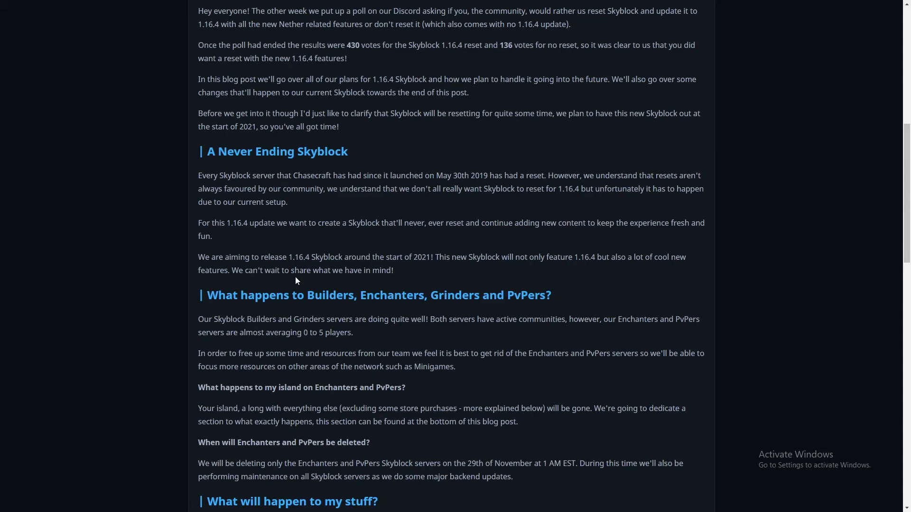
pyautogui.moveTo(313, 245)
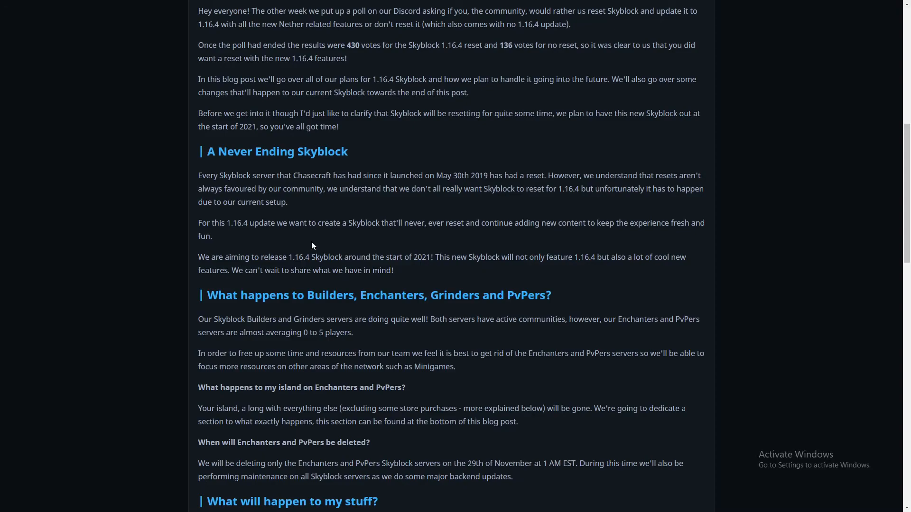
pyautogui.moveTo(329, 199)
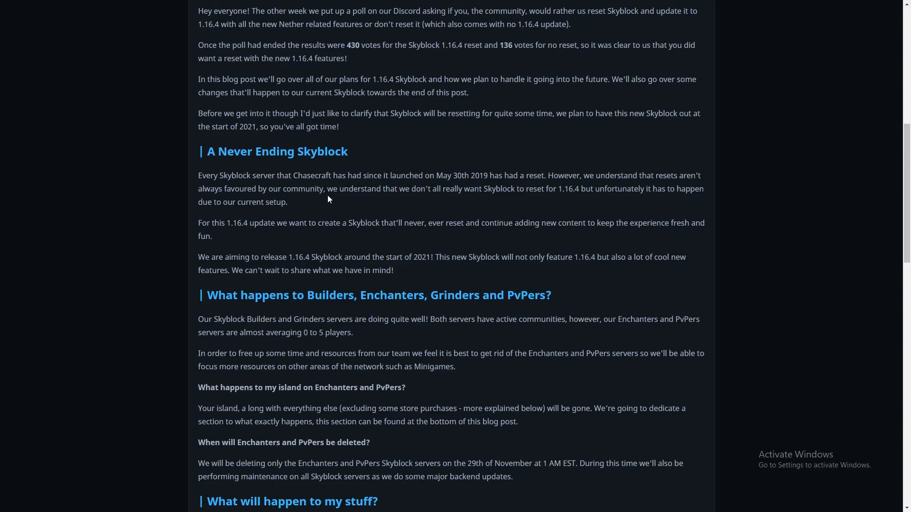
pyautogui.moveTo(320, 216)
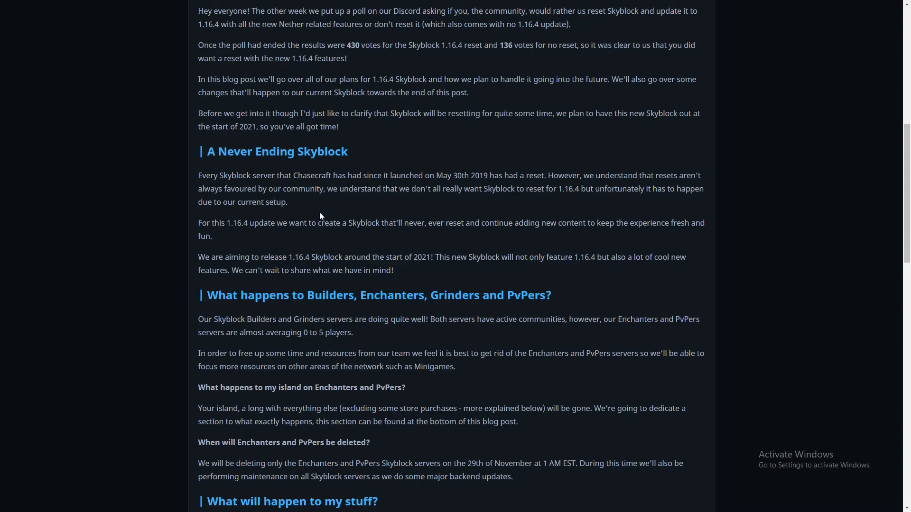
pyautogui.moveTo(319, 217)
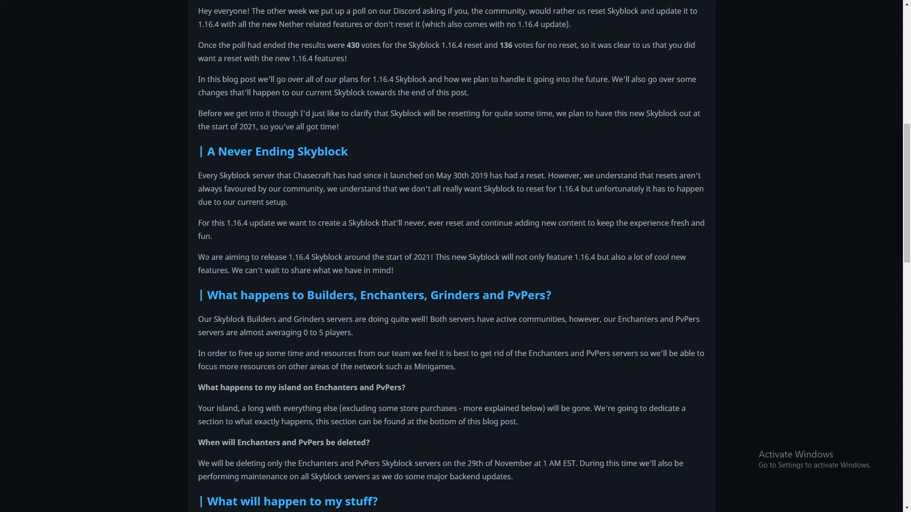
pyautogui.moveTo(343, 266)
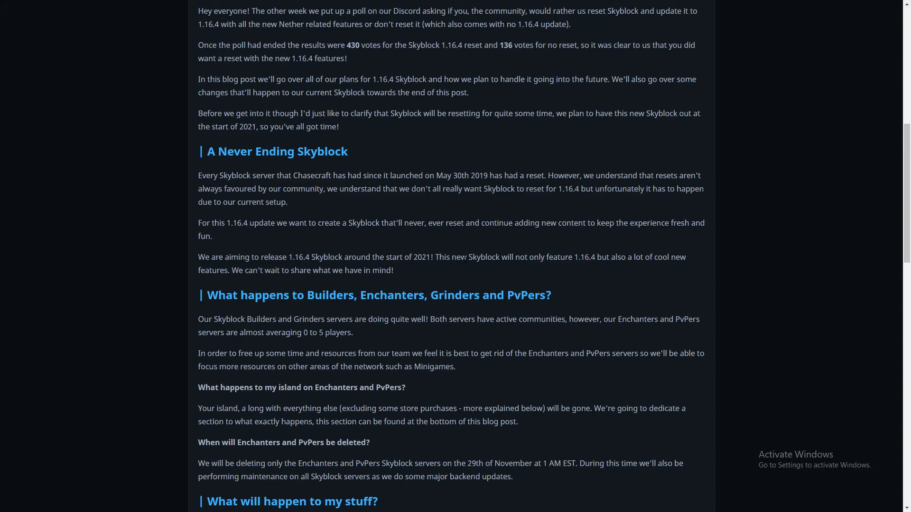
pyautogui.moveTo(253, 283)
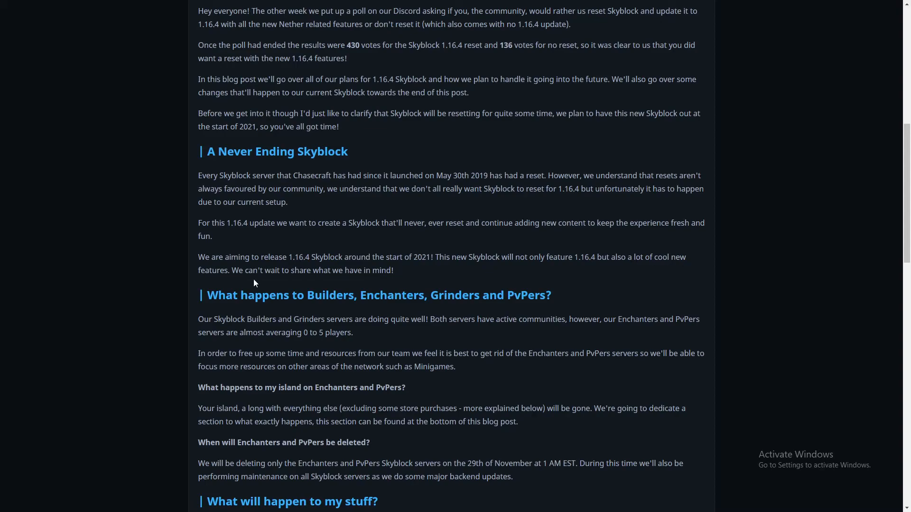
pyautogui.scroll(-3)
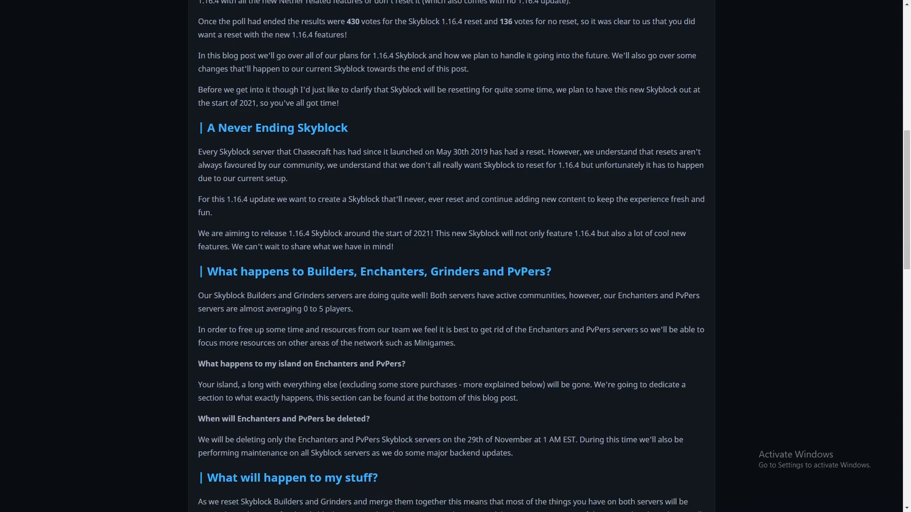
# Scroll the post to the What will I lose/keep lists and the closing Thanks message
pyautogui.scroll(-3)
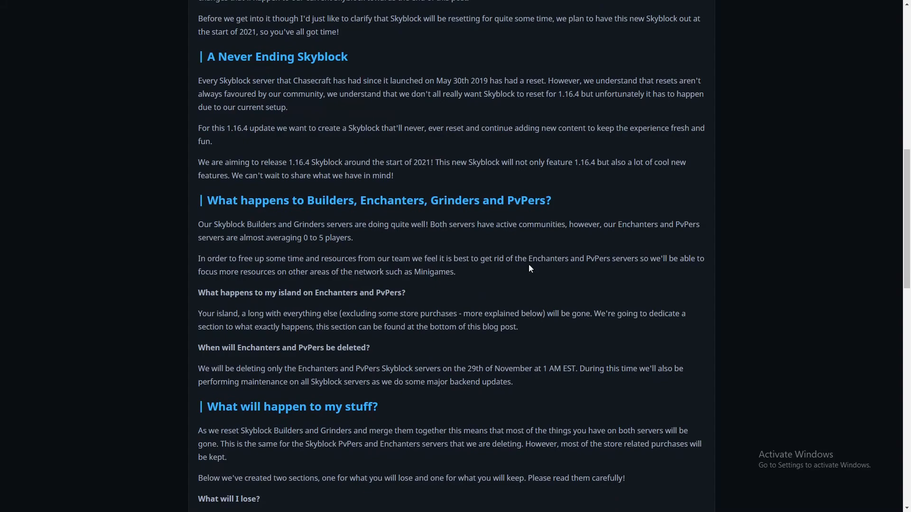
pyautogui.moveTo(420, 212)
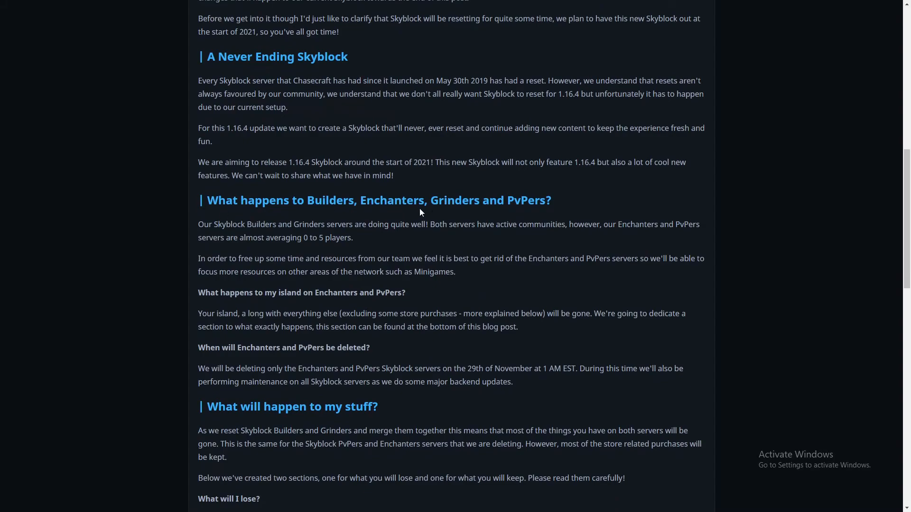
pyautogui.moveTo(268, 242)
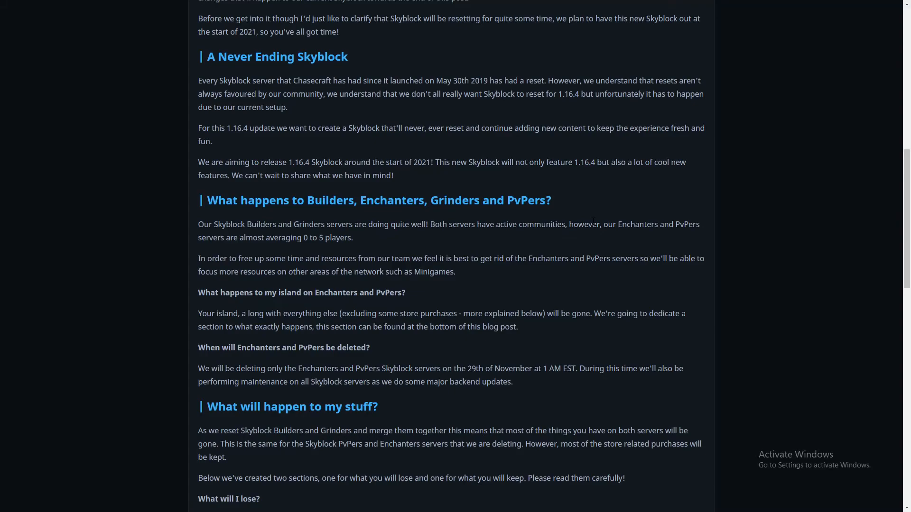
pyautogui.moveTo(720, 232)
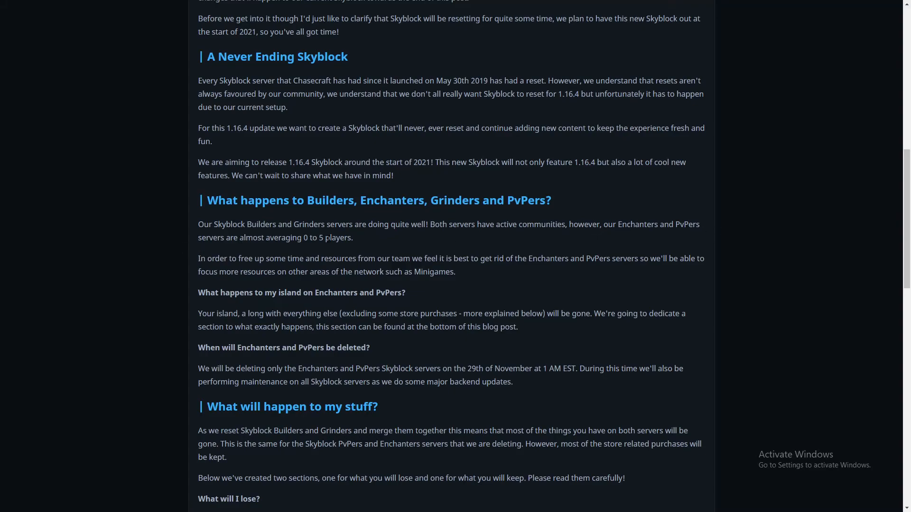
pyautogui.moveTo(400, 242)
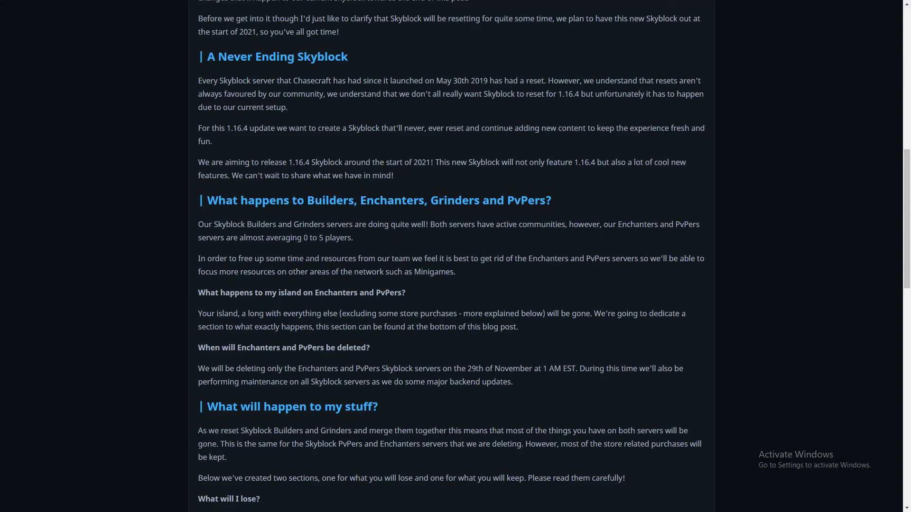
pyautogui.moveTo(557, 275)
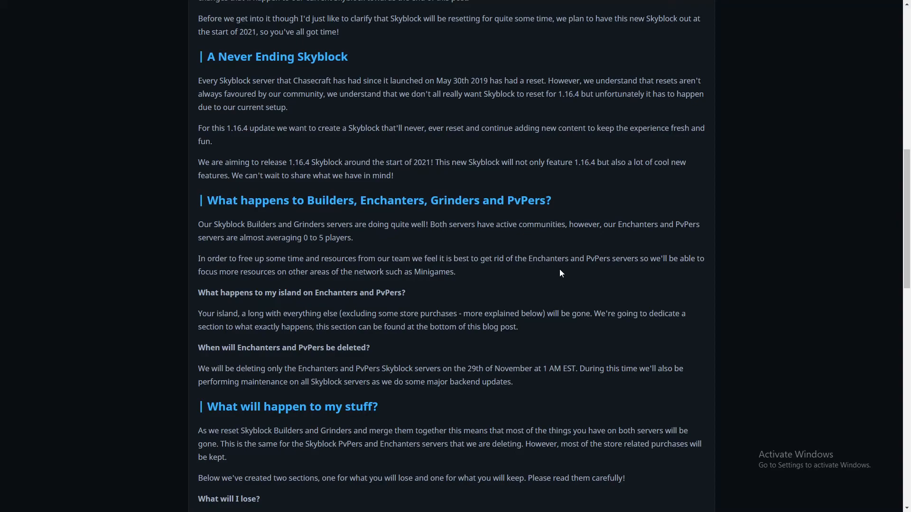
pyautogui.moveTo(274, 284)
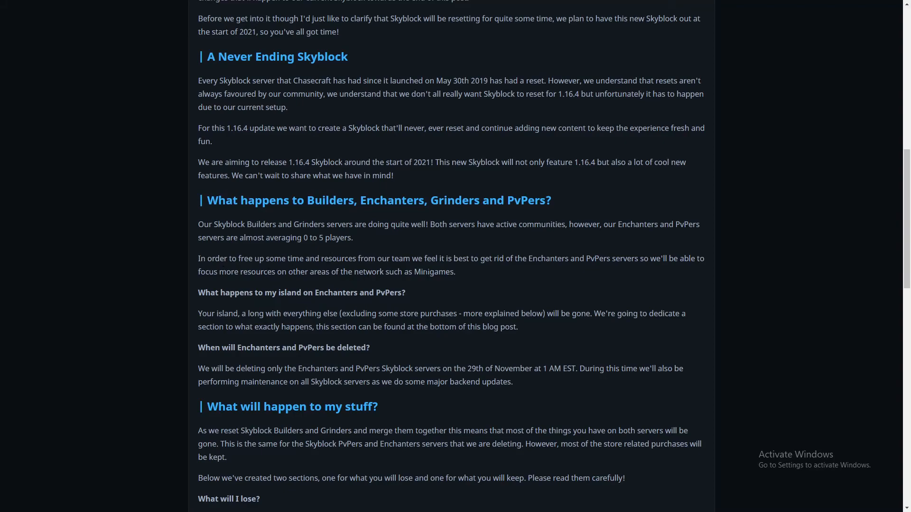
pyautogui.moveTo(507, 279)
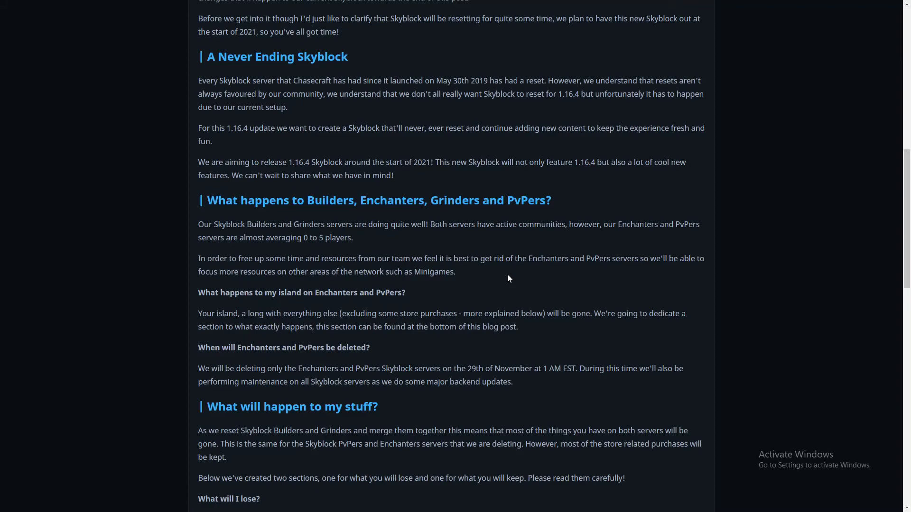
pyautogui.moveTo(430, 281)
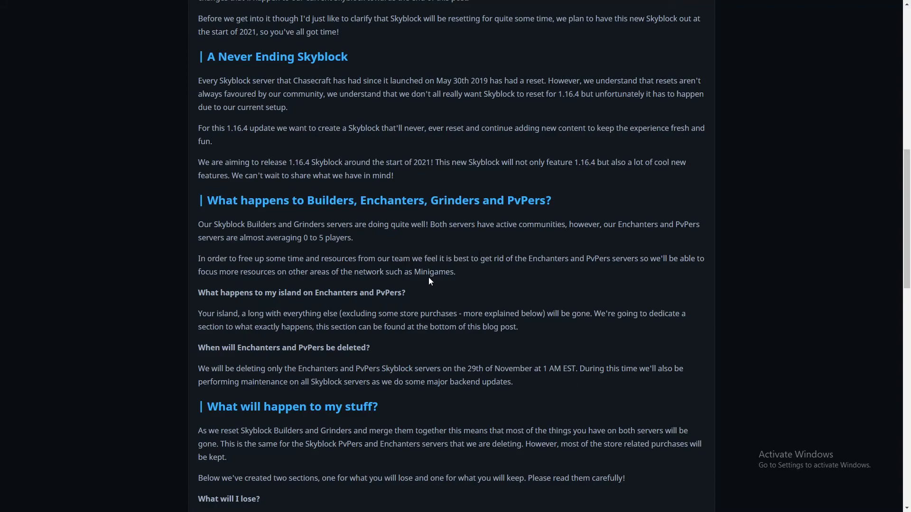
pyautogui.moveTo(465, 279)
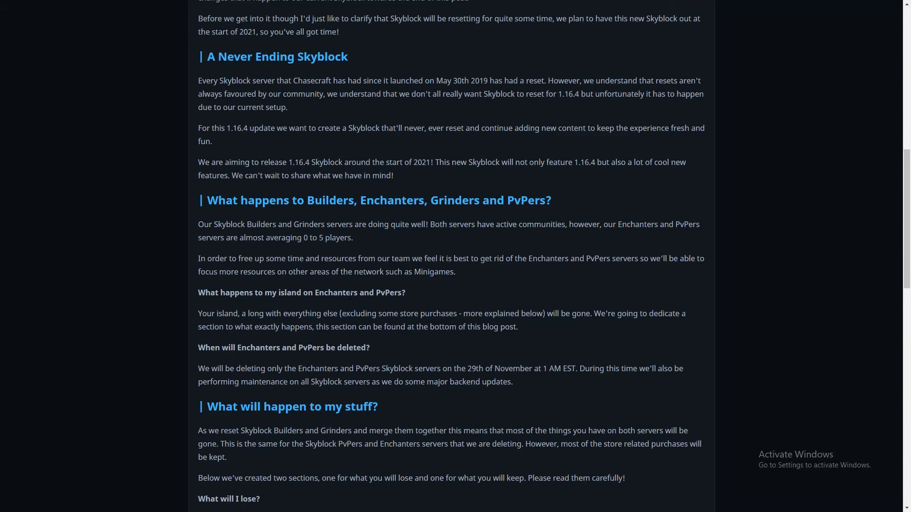
pyautogui.moveTo(485, 325)
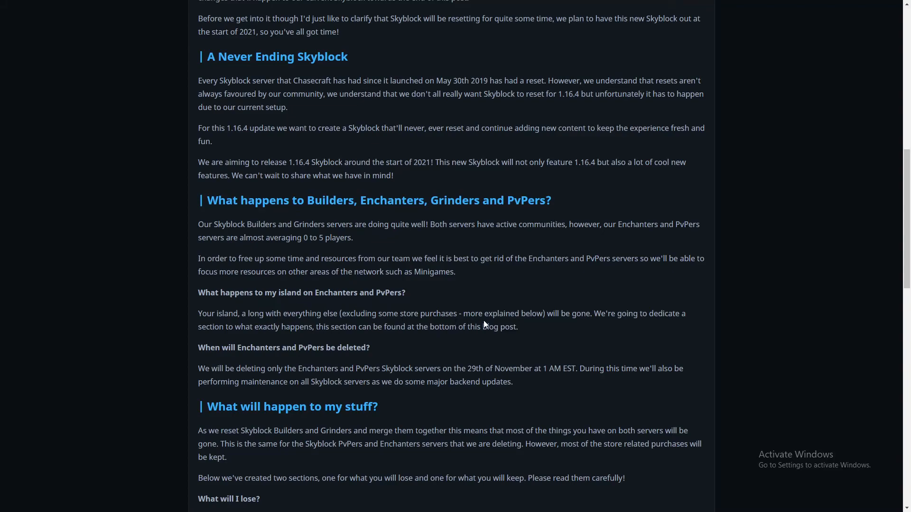
pyautogui.moveTo(485, 325)
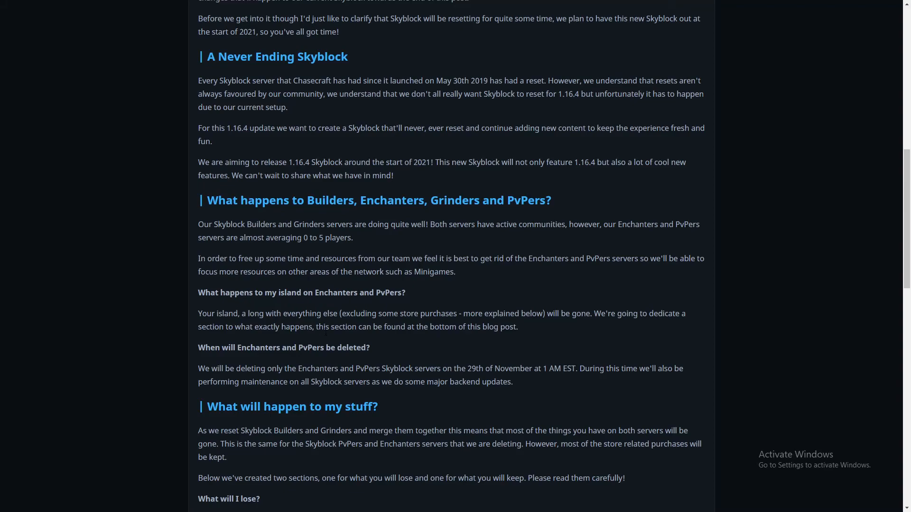
pyautogui.moveTo(493, 342)
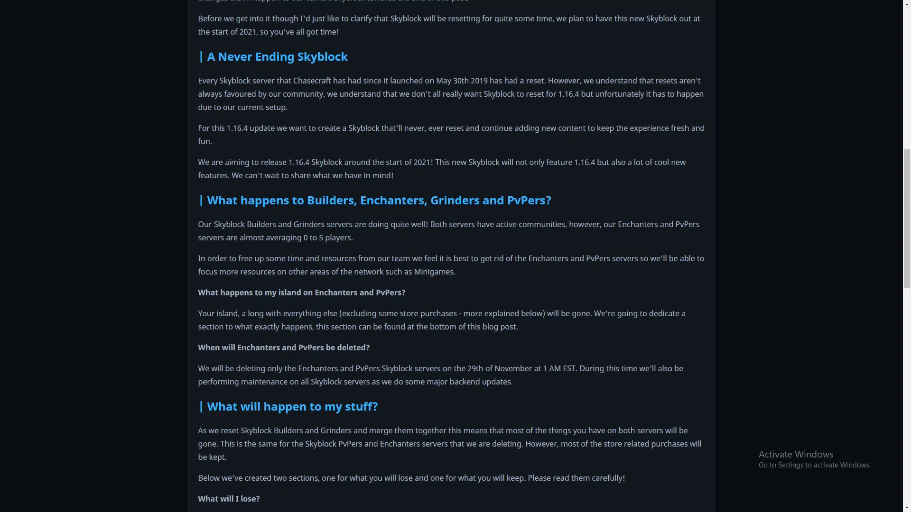
pyautogui.moveTo(213, 378)
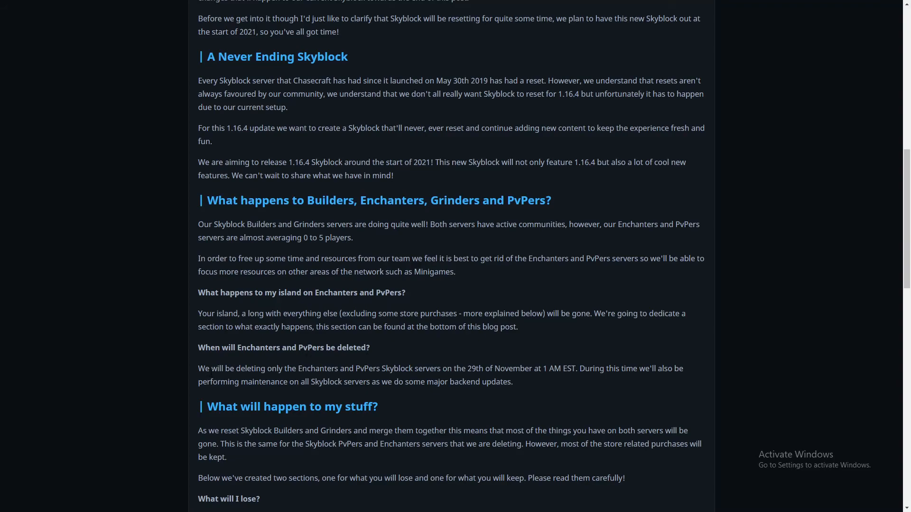
pyautogui.moveTo(393, 379)
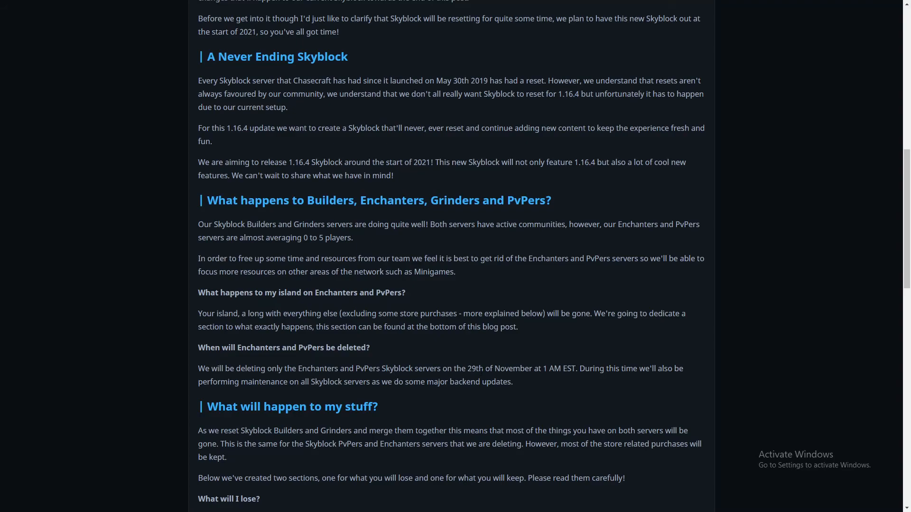
pyautogui.moveTo(660, 378)
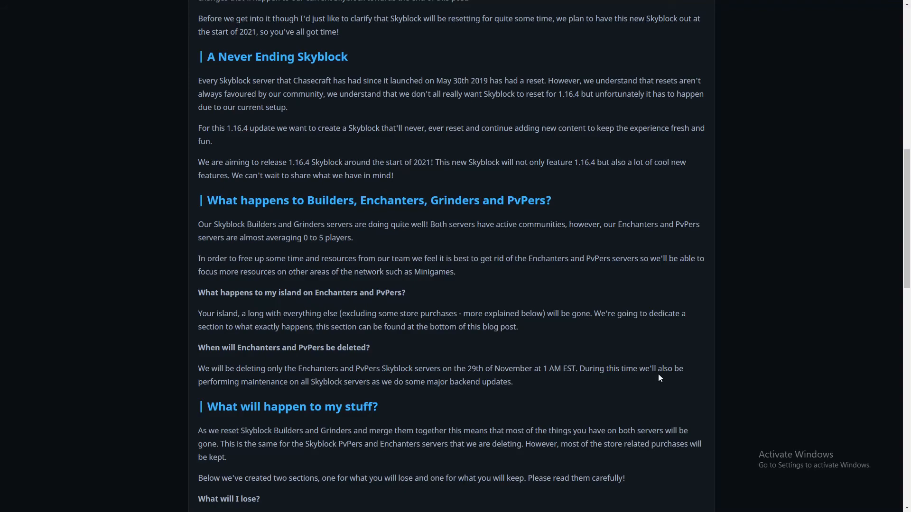
pyautogui.moveTo(272, 392)
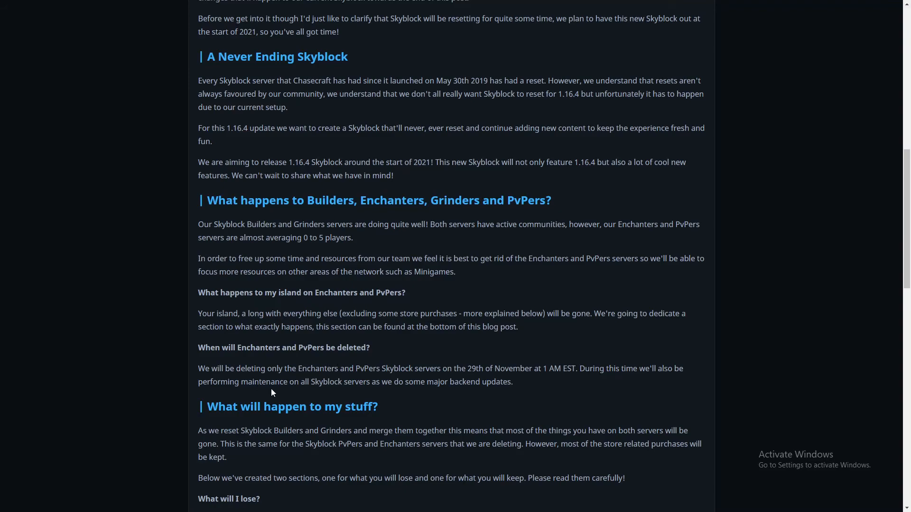
pyautogui.moveTo(535, 399)
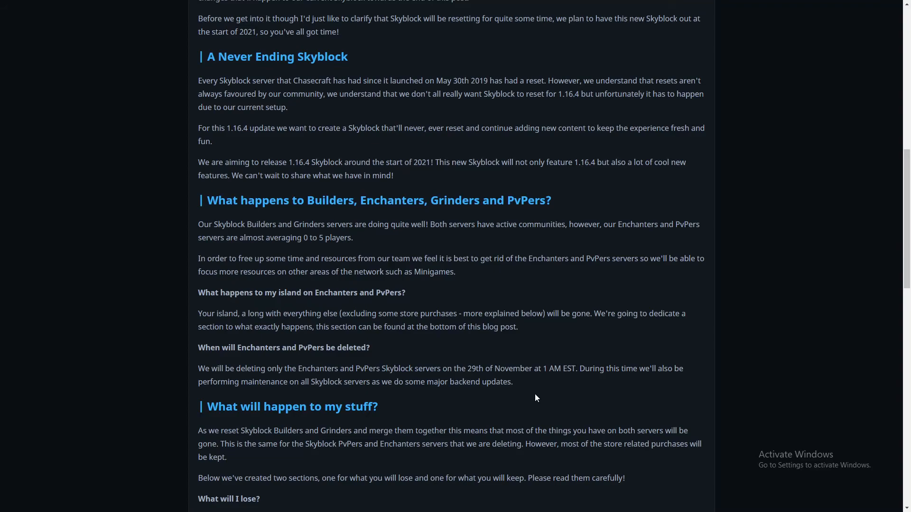
pyautogui.scroll(-3)
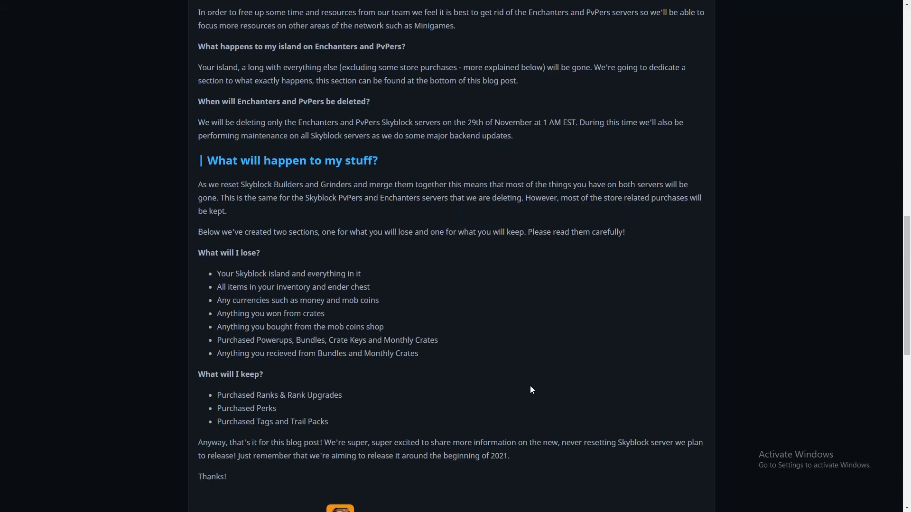
pyautogui.scroll(3)
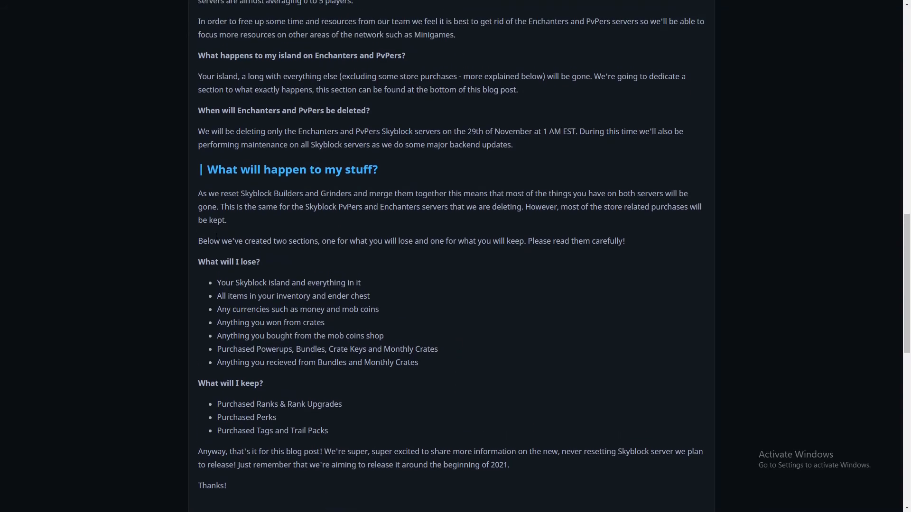
pyautogui.moveTo(496, 308)
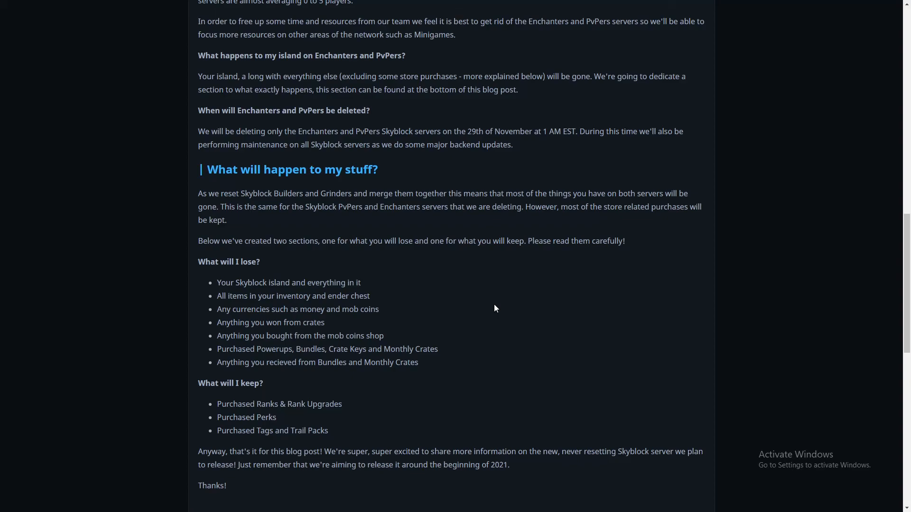
pyautogui.moveTo(400, 226)
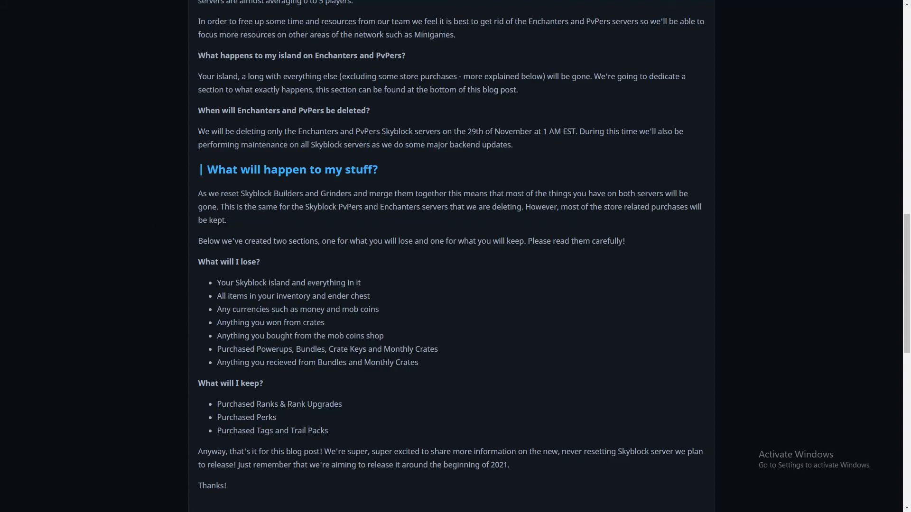
pyautogui.moveTo(426, 217)
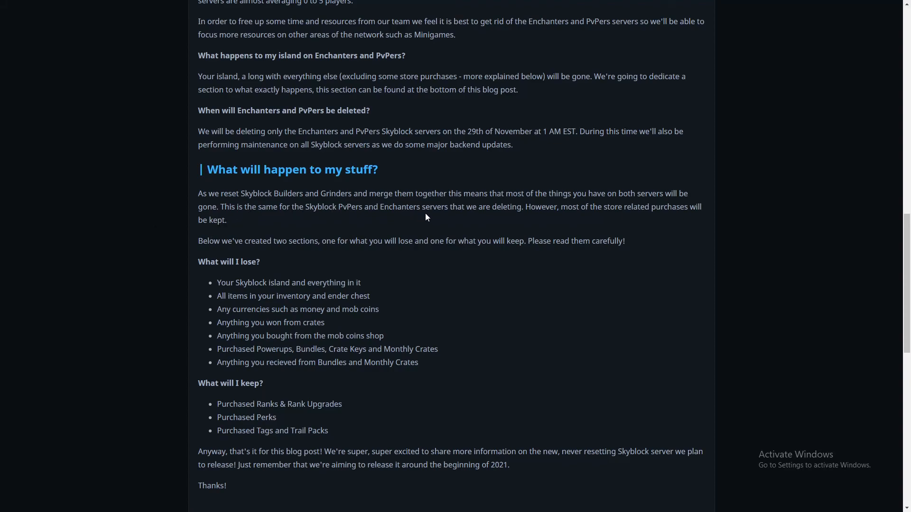
pyautogui.moveTo(590, 222)
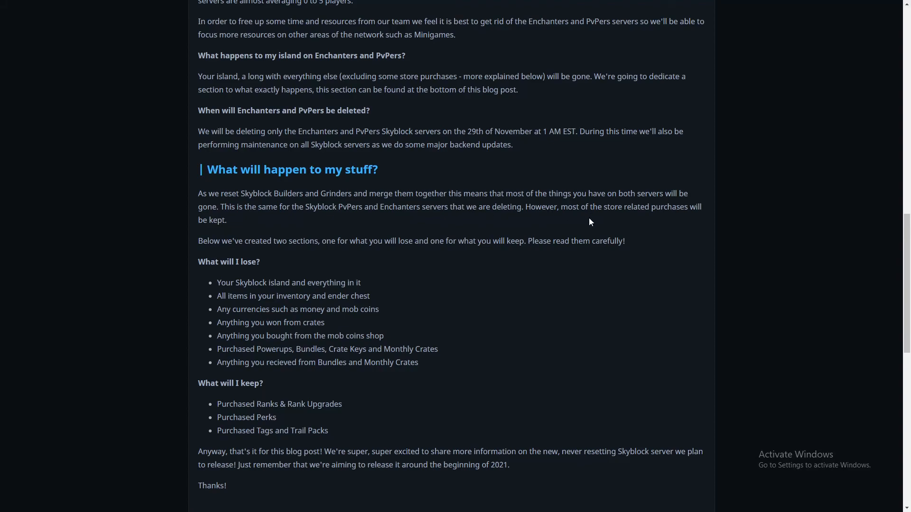
pyautogui.moveTo(340, 233)
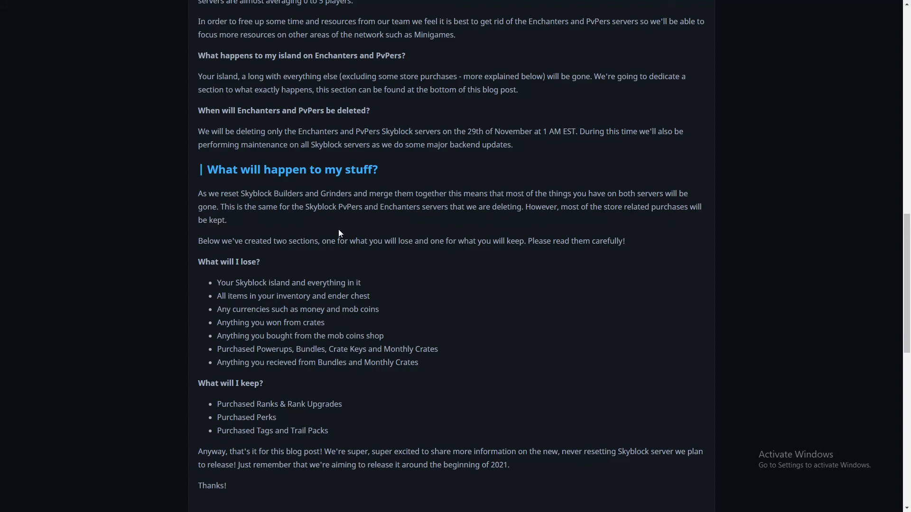
pyautogui.moveTo(228, 252)
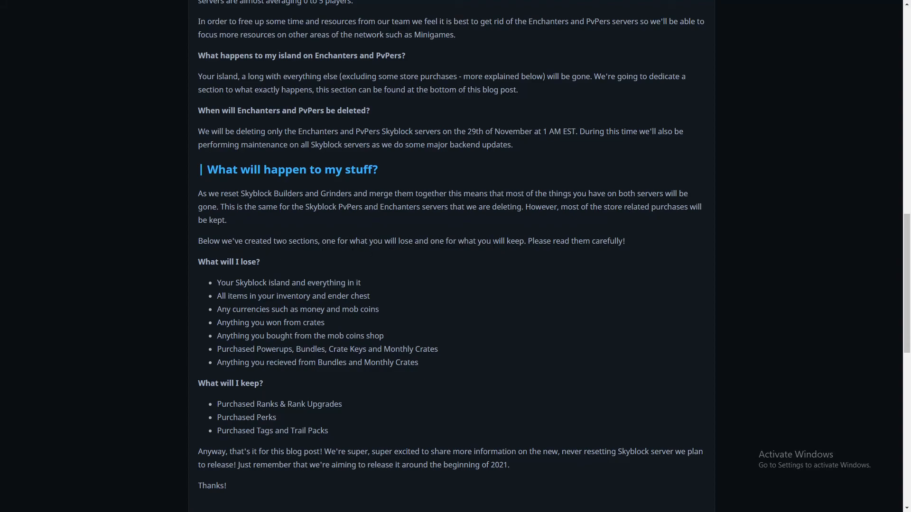
pyautogui.scroll(-3)
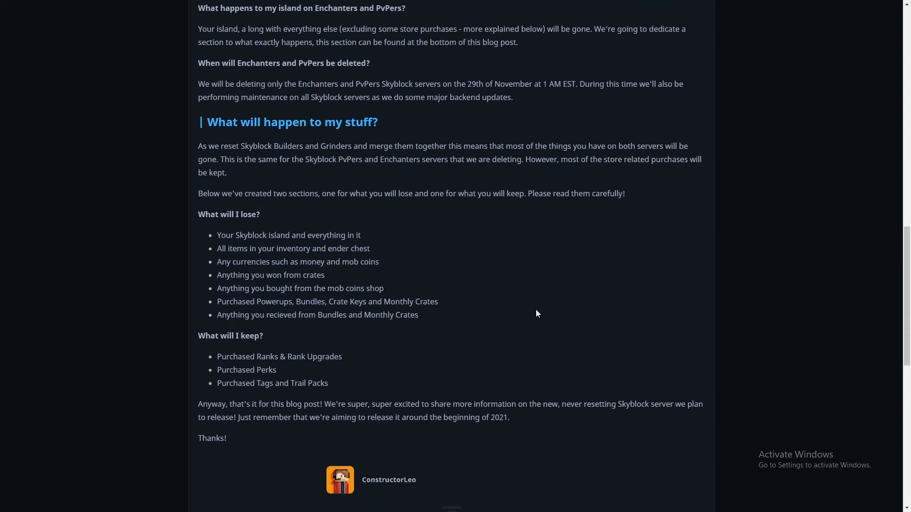
pyautogui.moveTo(353, 231)
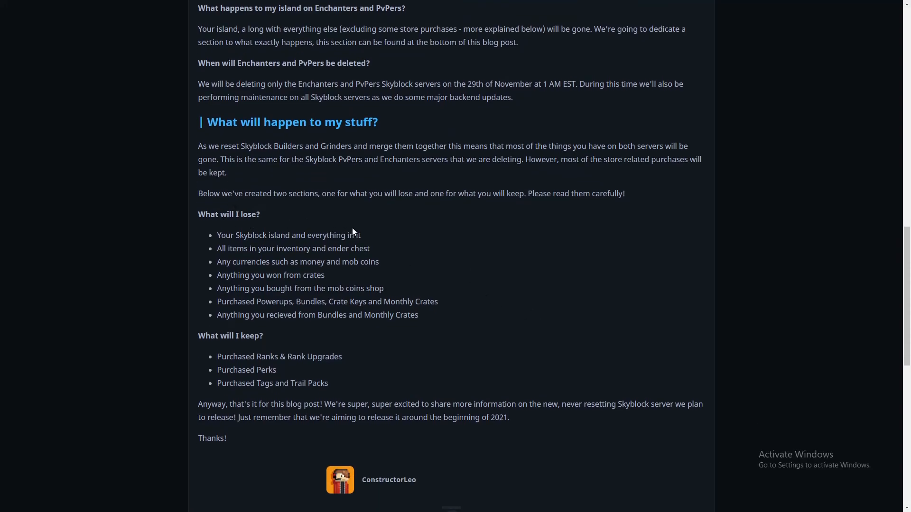
pyautogui.moveTo(352, 258)
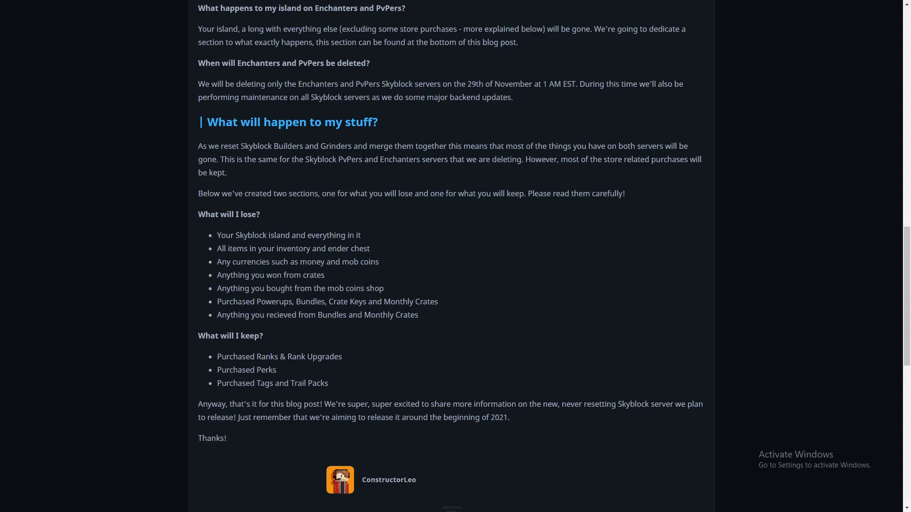
pyautogui.moveTo(366, 257)
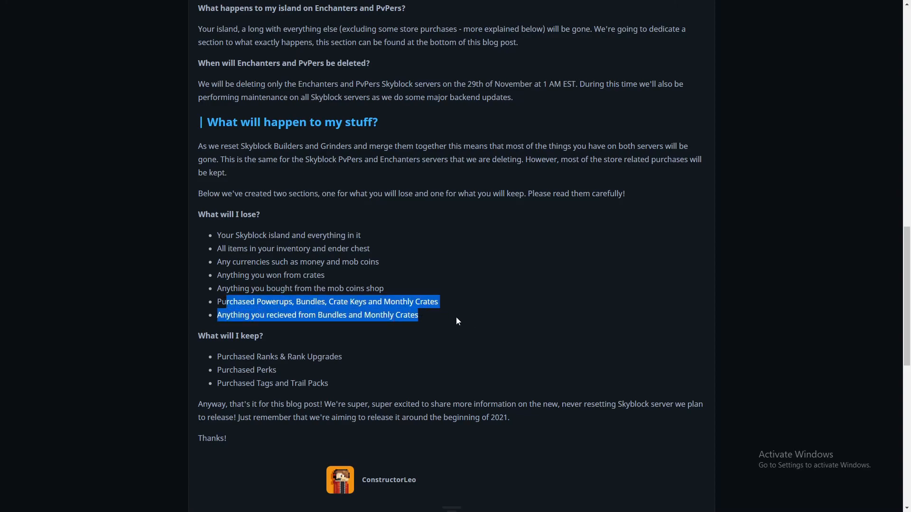
pyautogui.click(433, 334)
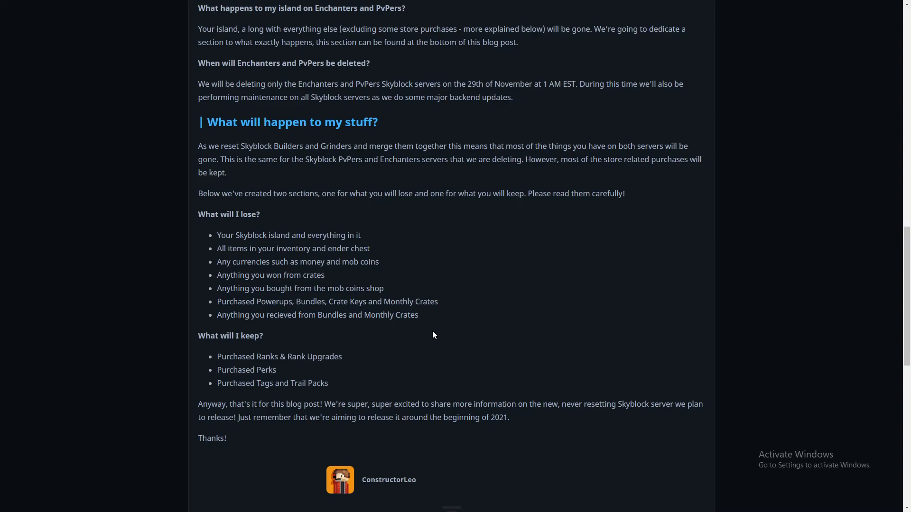
pyautogui.moveTo(312, 338)
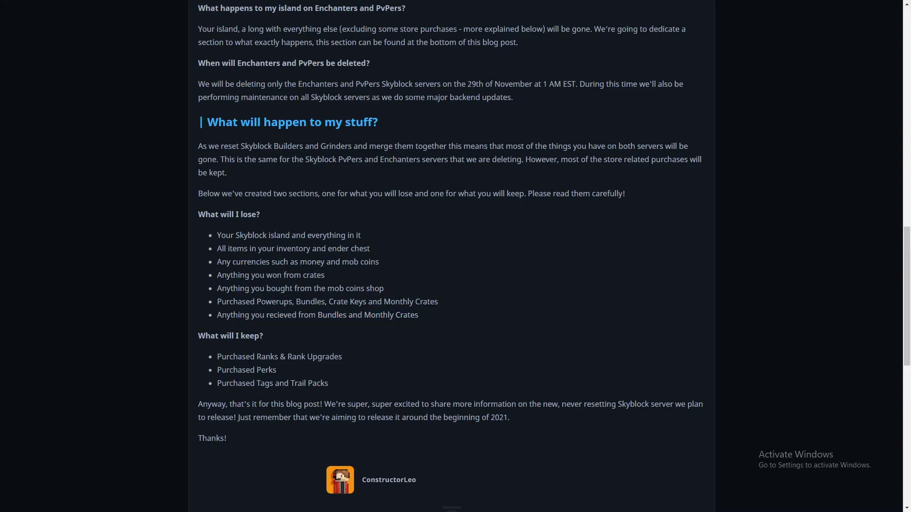
pyautogui.moveTo(307, 373)
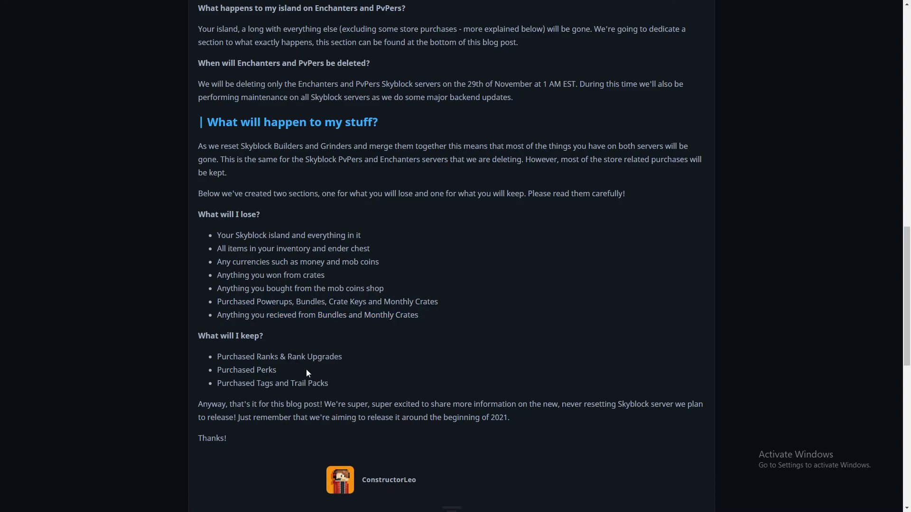
pyautogui.moveTo(308, 383)
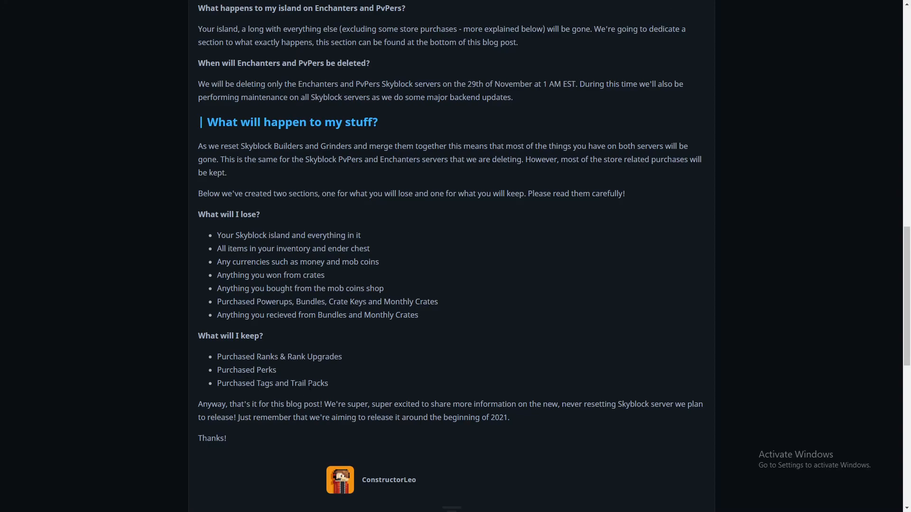
pyautogui.moveTo(380, 413)
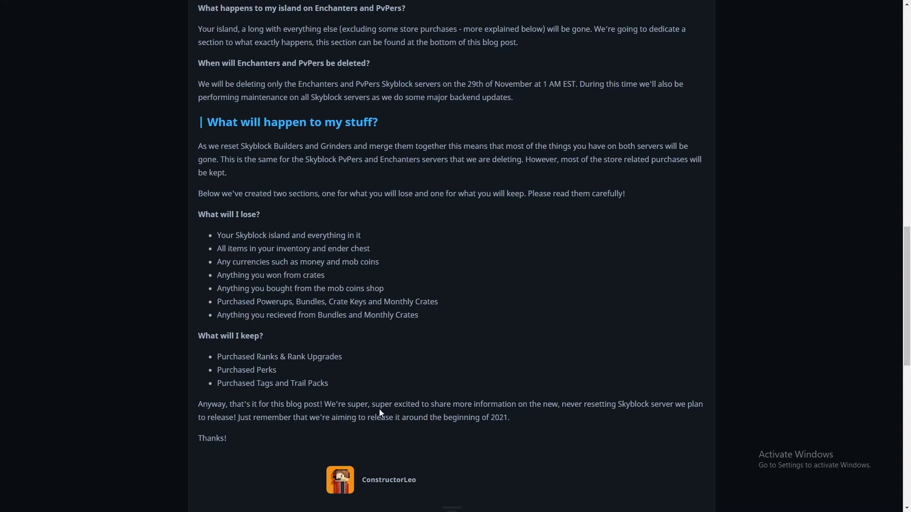
pyautogui.moveTo(236, 414)
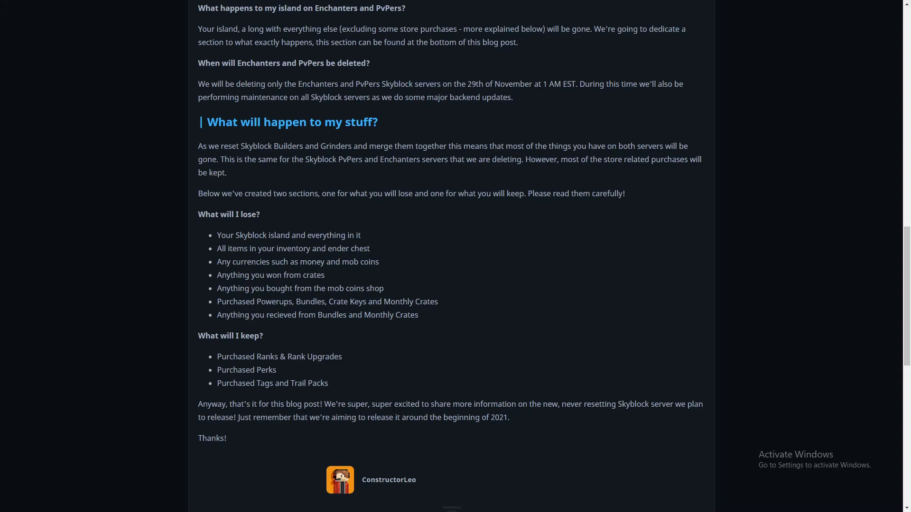
pyautogui.moveTo(476, 415)
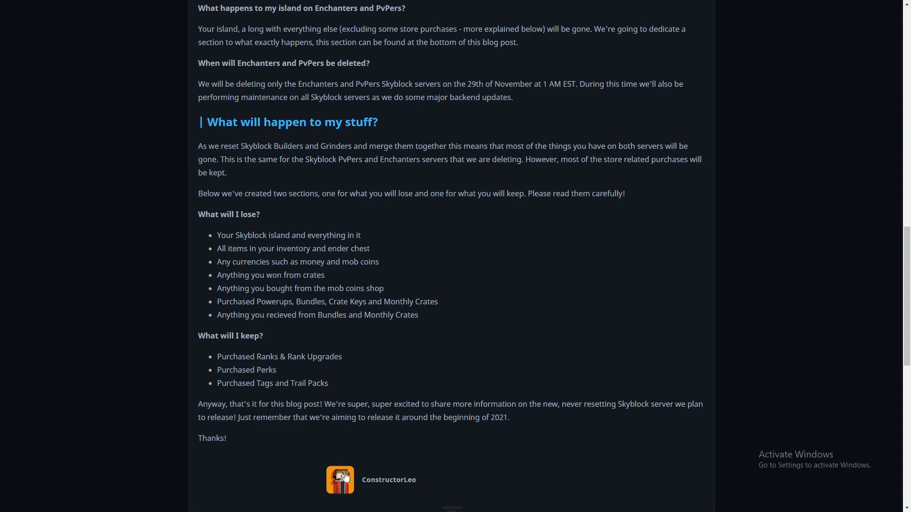
pyautogui.moveTo(648, 446)
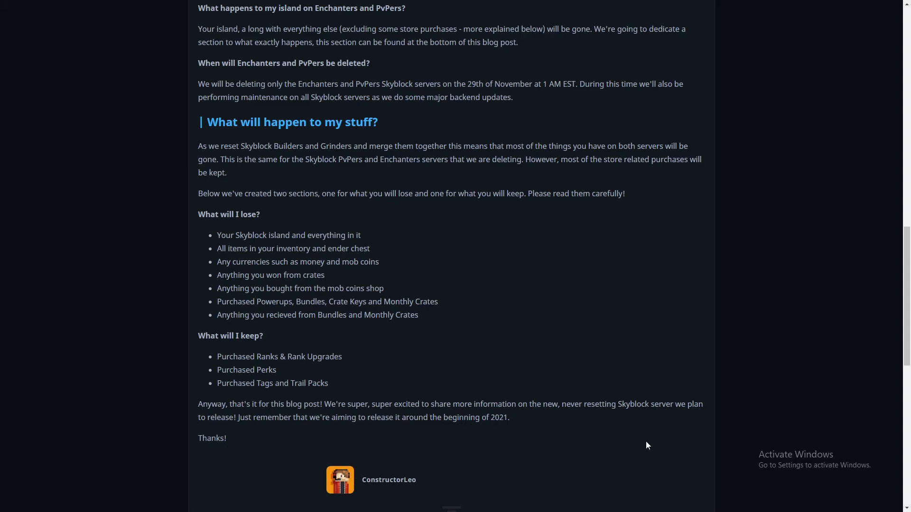
pyautogui.scroll(3)
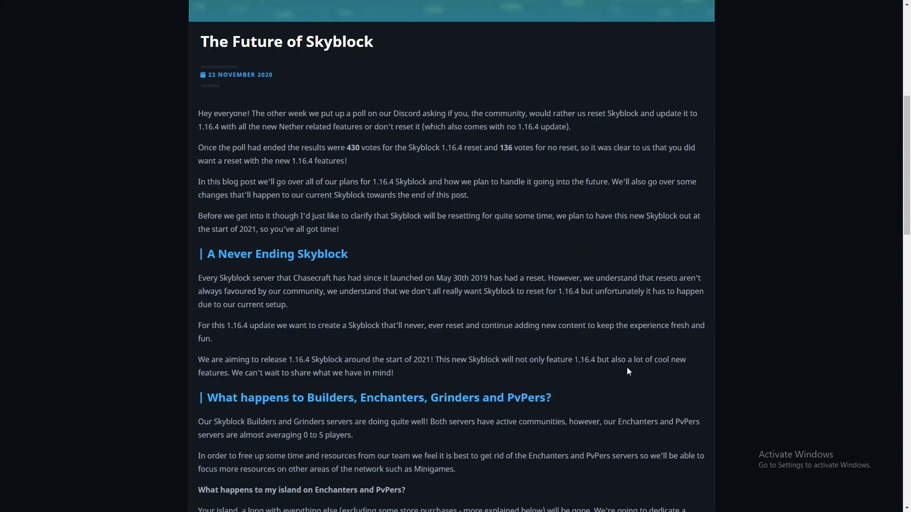
pyautogui.scroll(-3)
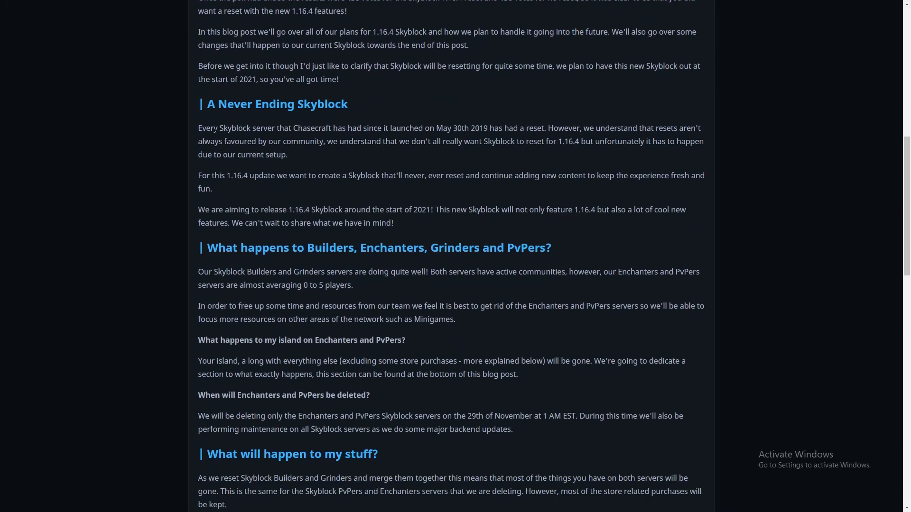
pyautogui.scroll(-3)
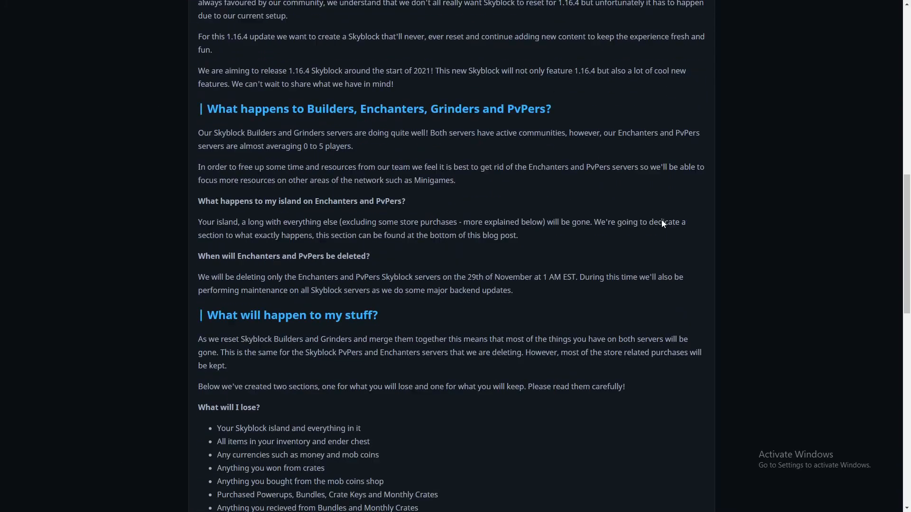
pyautogui.scroll(-3)
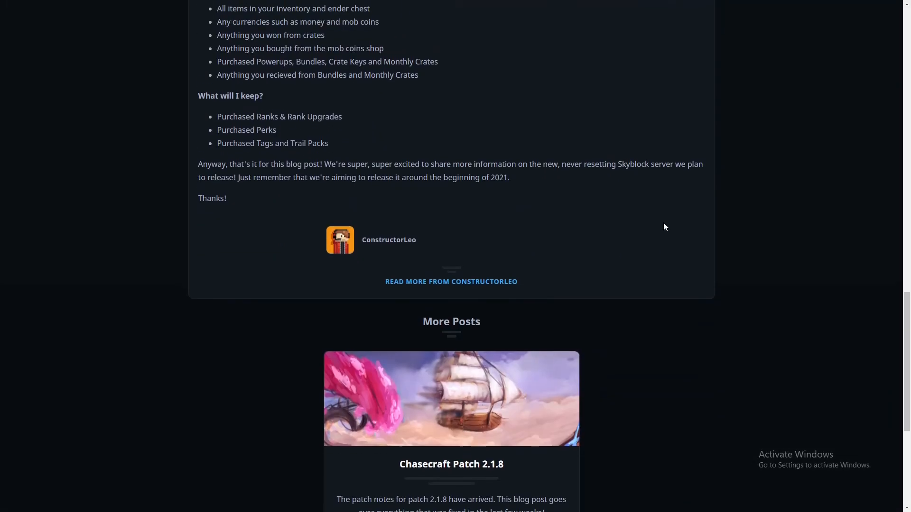
pyautogui.scroll(3)
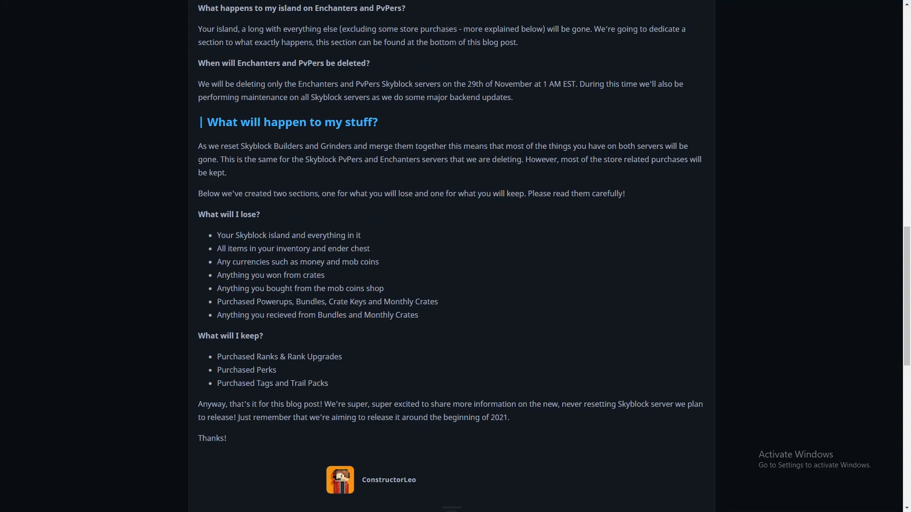
pyautogui.moveTo(496, 333)
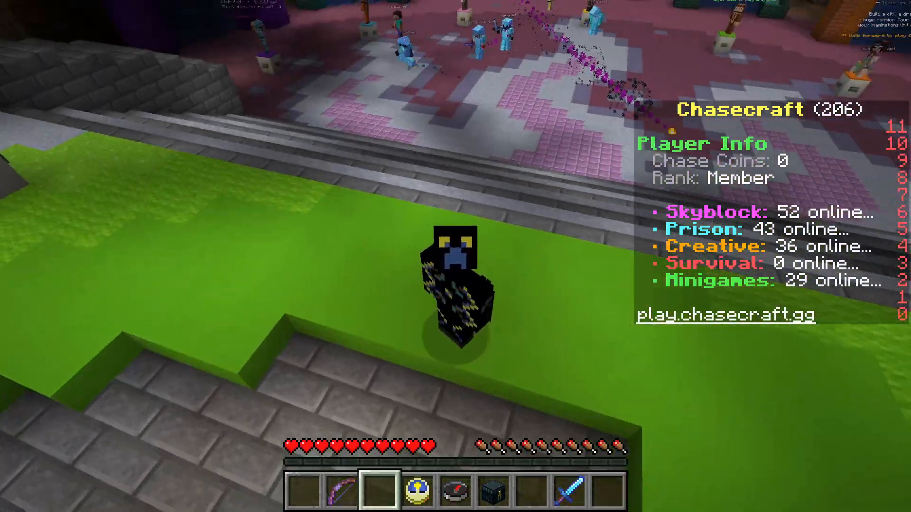
pyautogui.moveTo(456, 256)
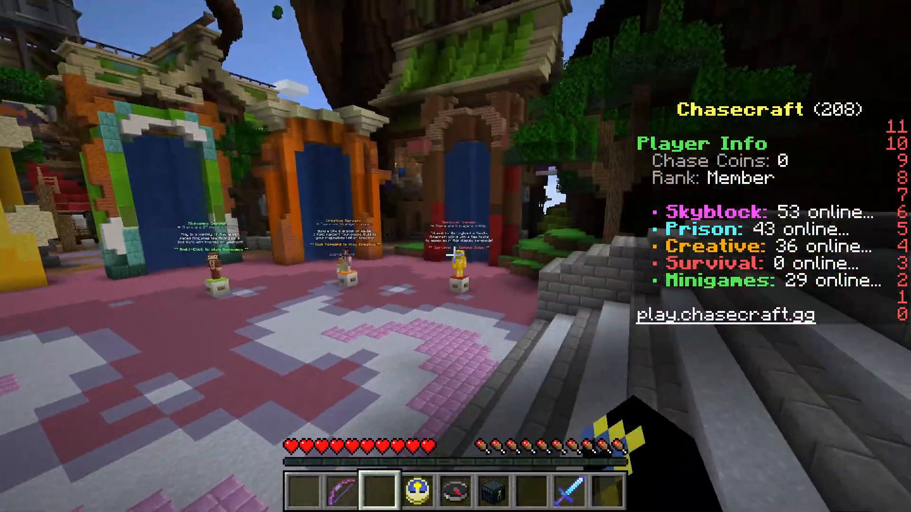
pyautogui.moveTo(456, 256)
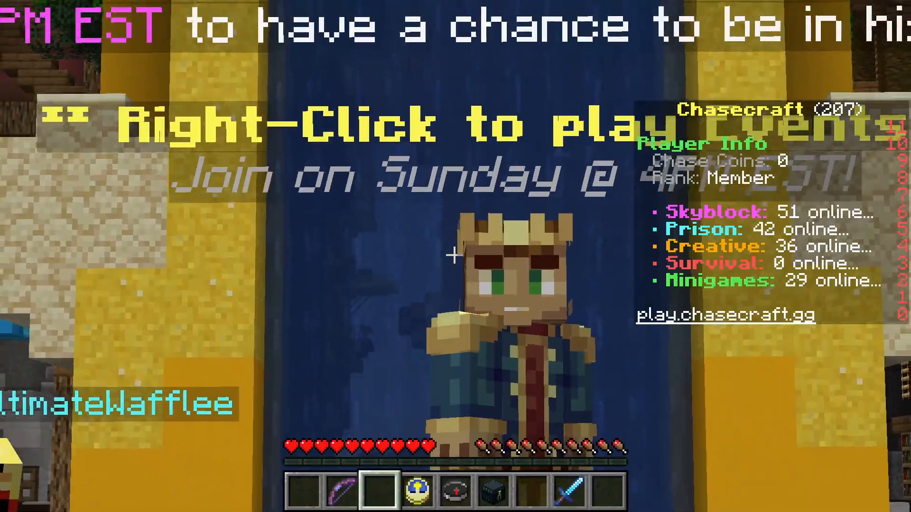
# Join the Skyblock Builders server from the Skyblock NPC's 'Choose a Skyblock to Play' menu
pyautogui.rightClick(456, 257)
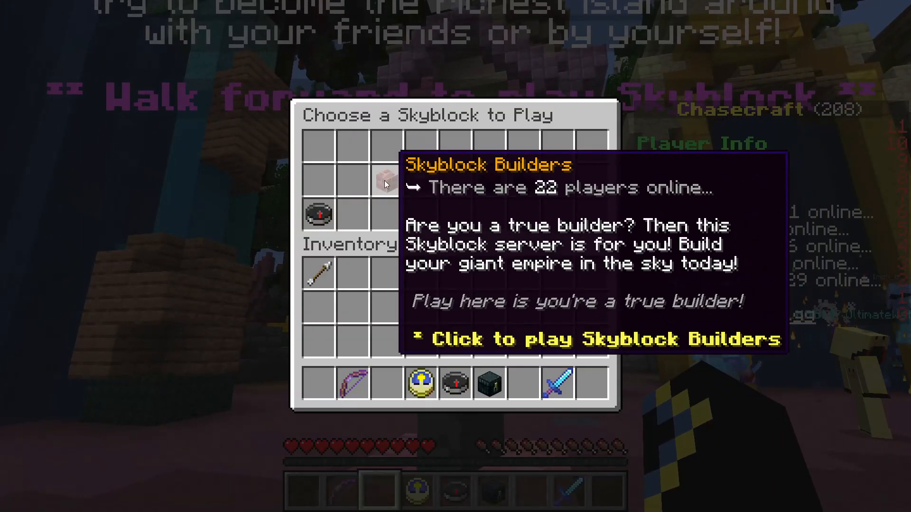
pyautogui.click(385, 180)
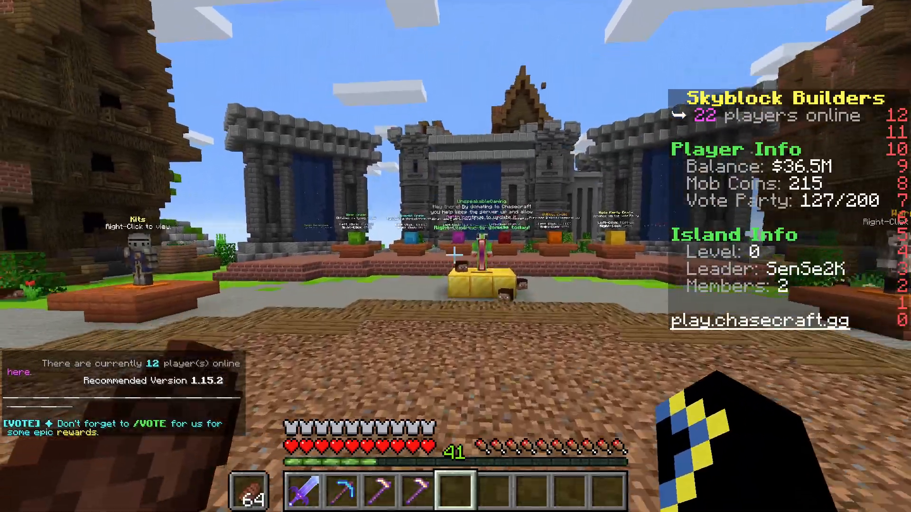
pyautogui.moveTo(456, 256)
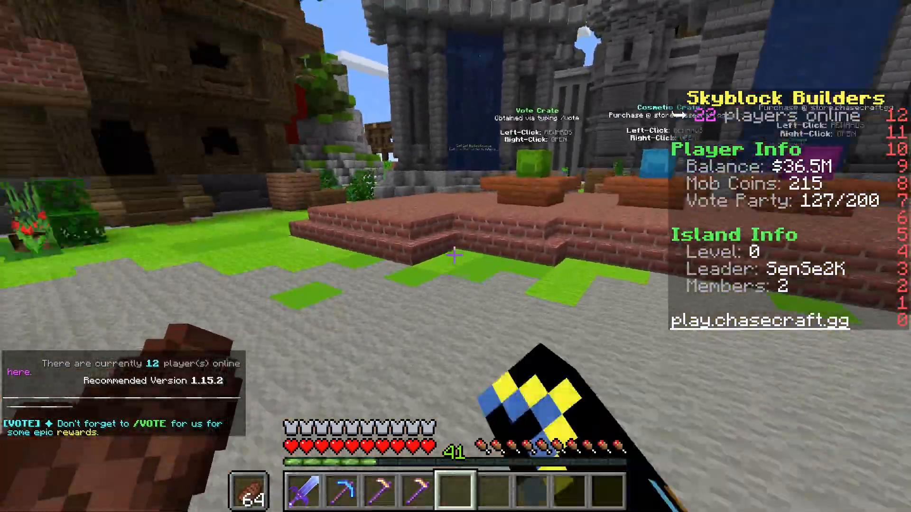
pyautogui.moveTo(455, 256)
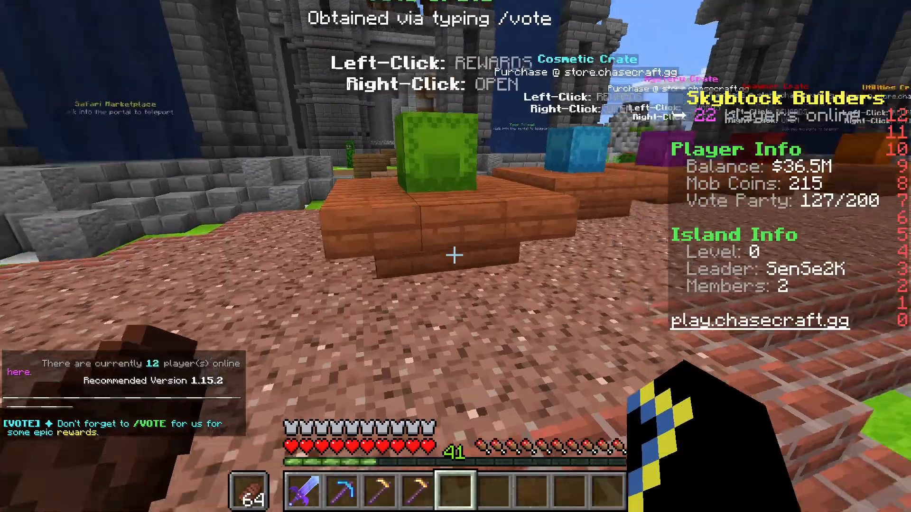
pyautogui.press('tab')
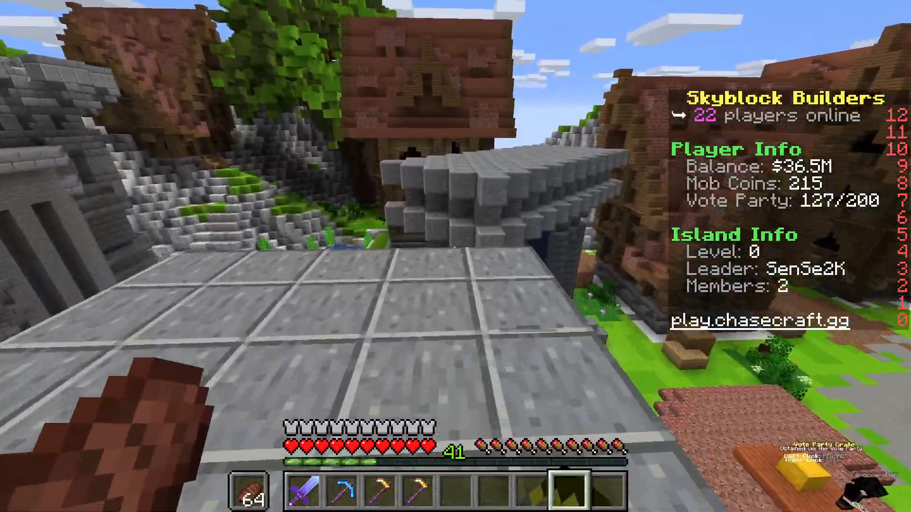
pyautogui.moveTo(456, 244)
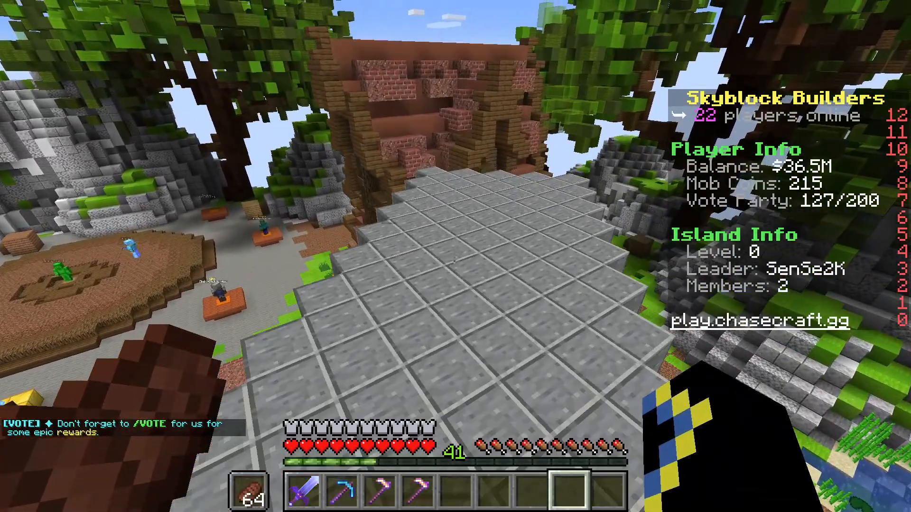
pyautogui.press('/')
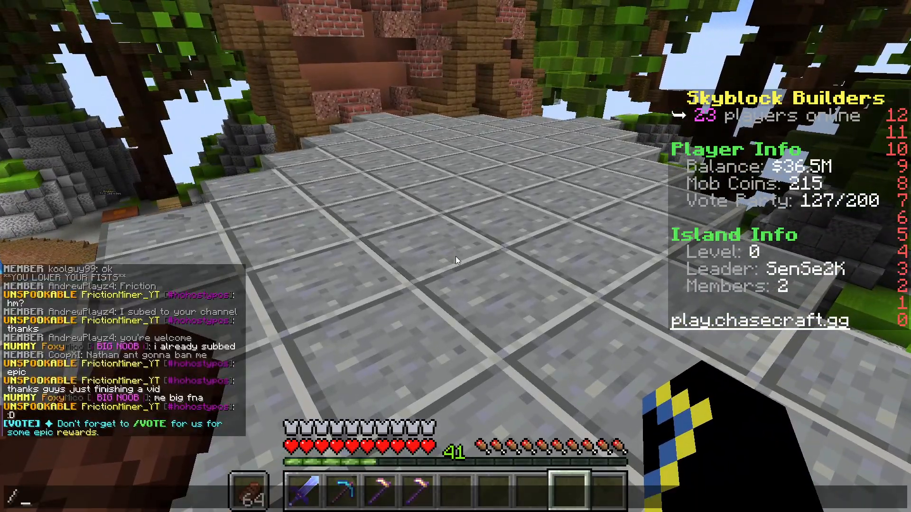
pyautogui.write('mobcoins')
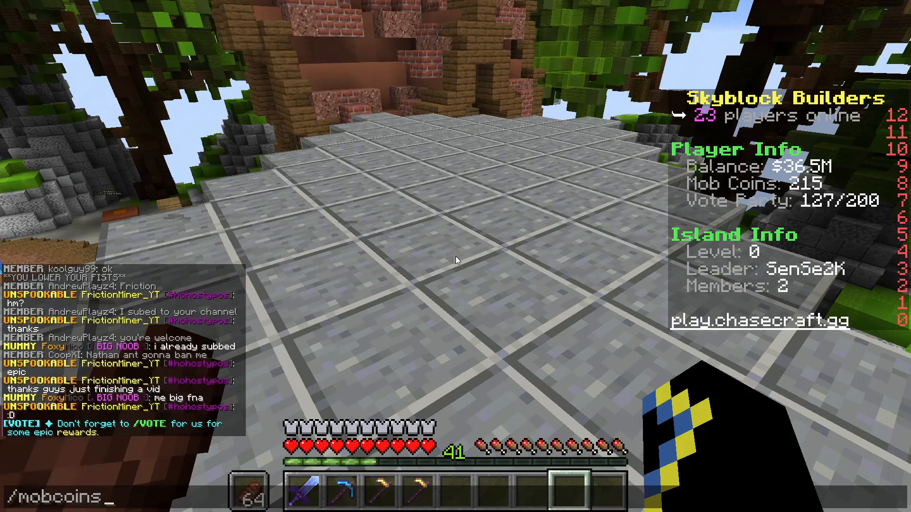
pyautogui.press('enter')
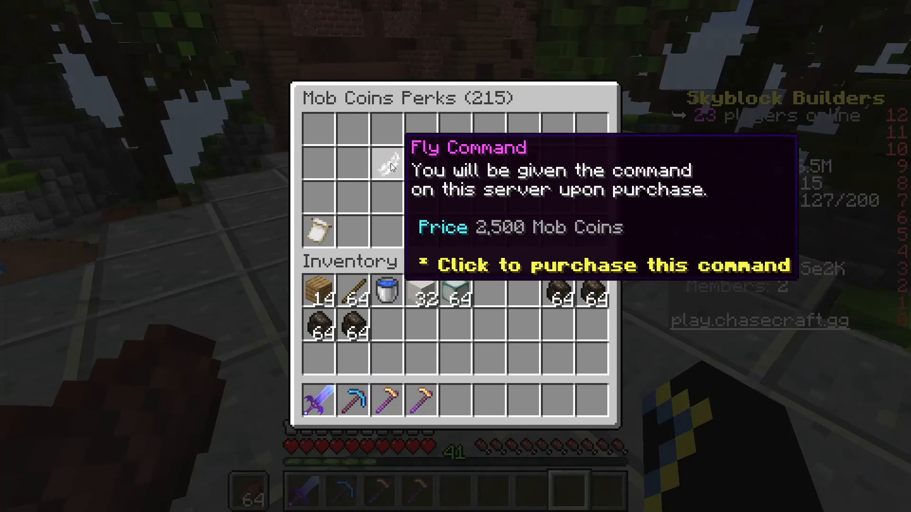
pyautogui.press('escape')
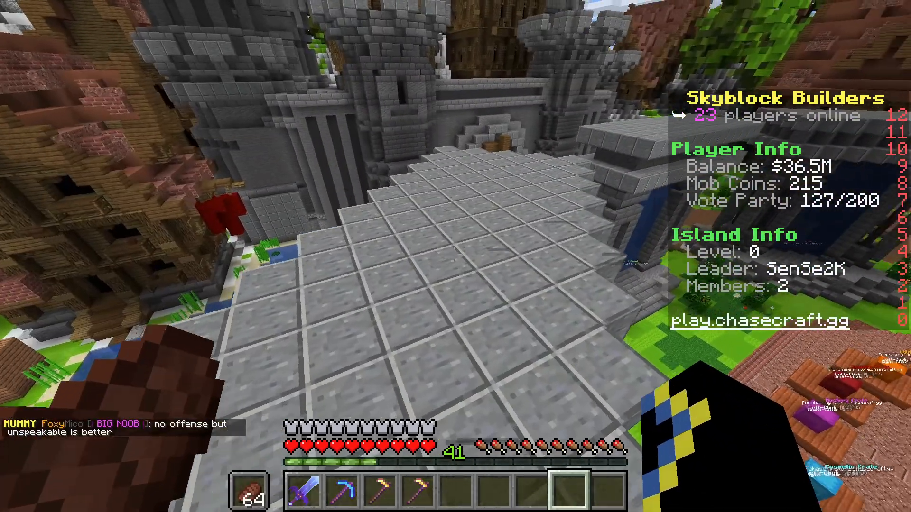
pyautogui.moveTo(456, 256)
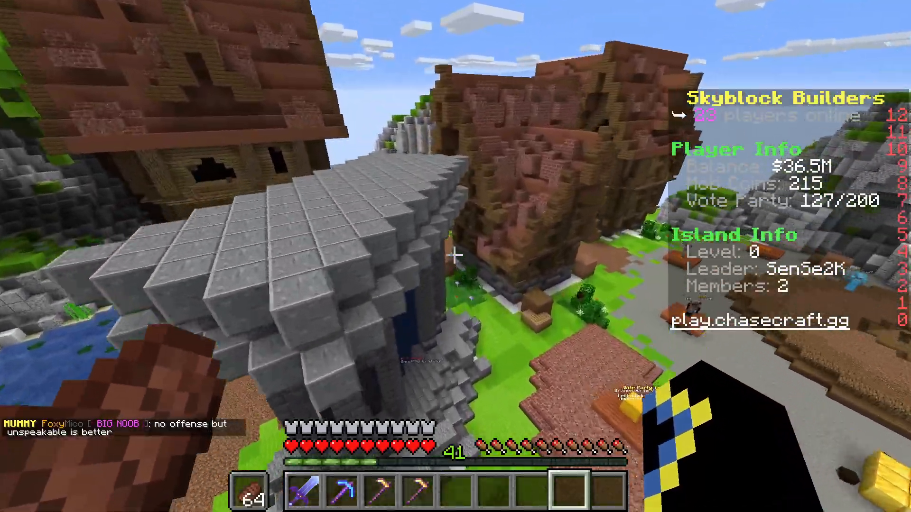
pyautogui.moveTo(453, 252)
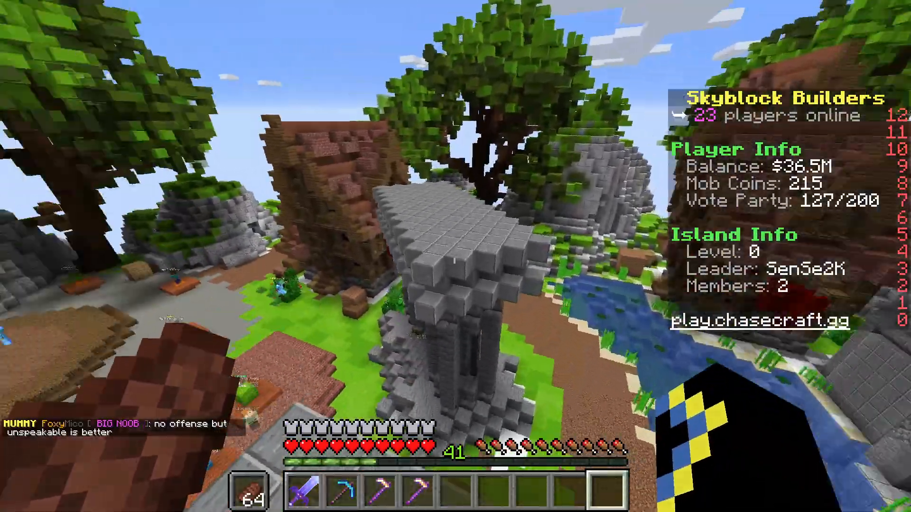
pyautogui.moveTo(455, 257)
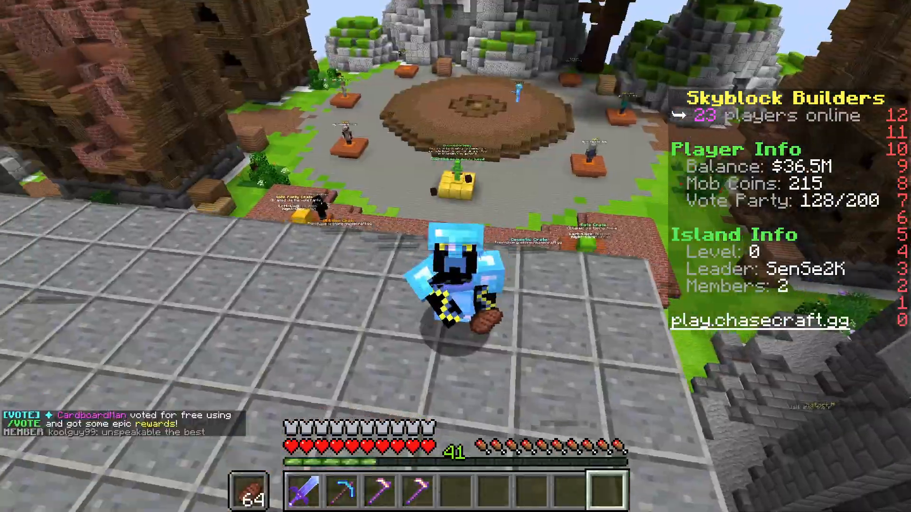
pyautogui.moveTo(455, 257)
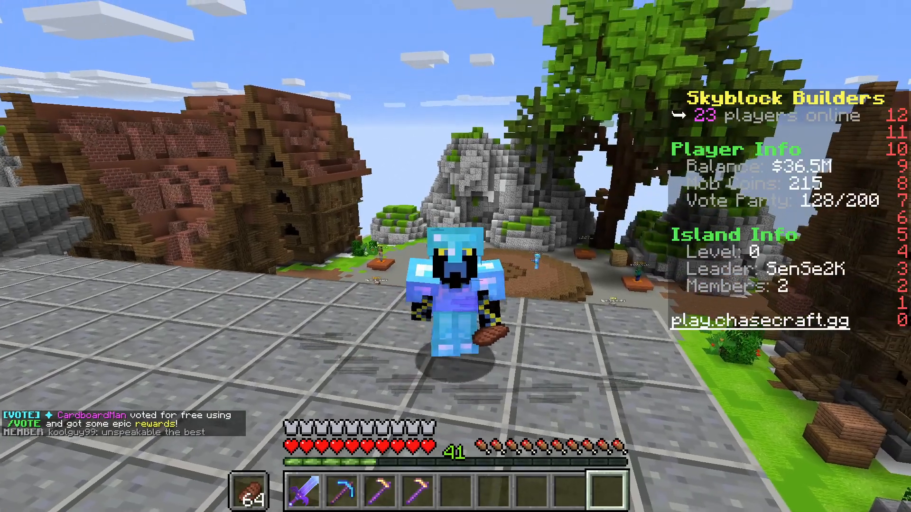
pyautogui.moveTo(455, 256)
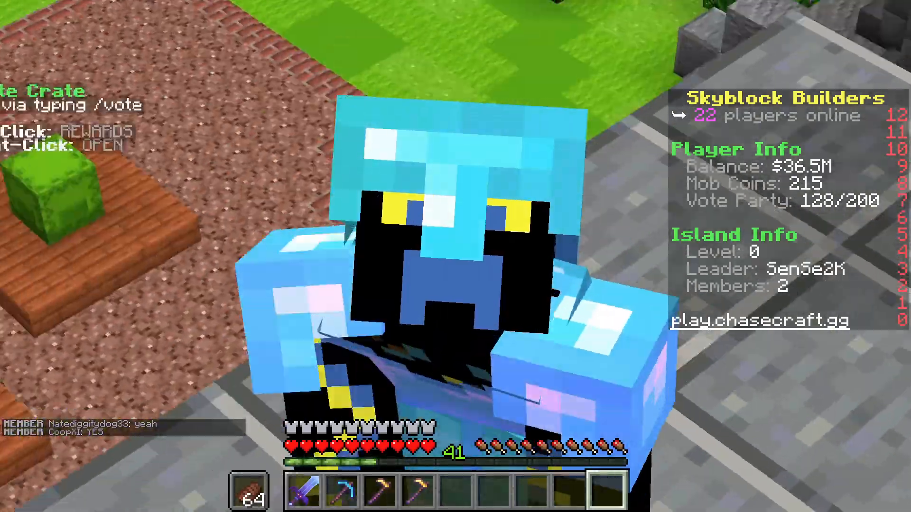
pyautogui.moveTo(456, 256)
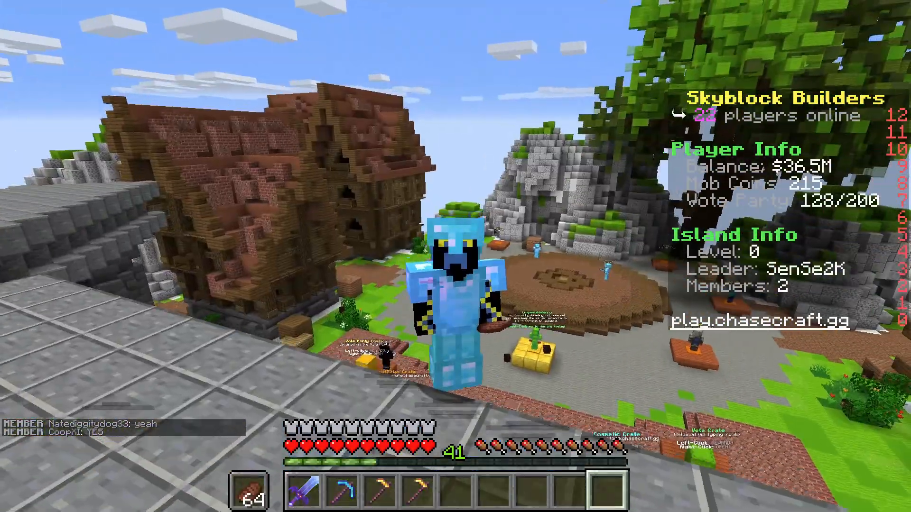